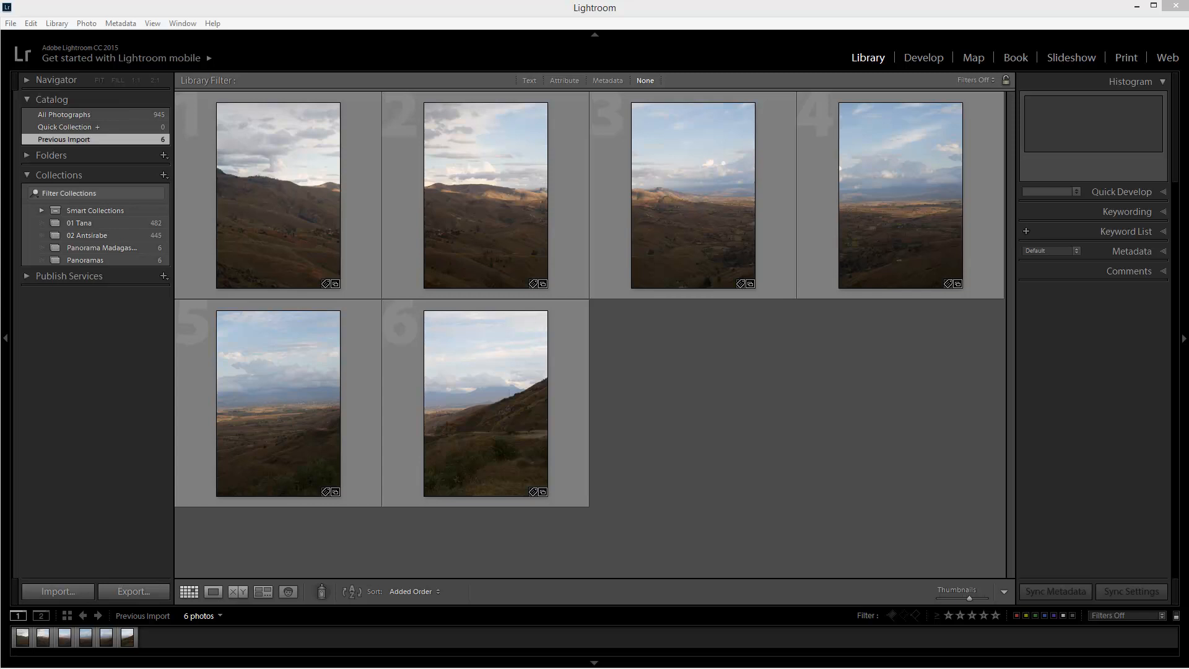
{"action": "mouse_move", "coordinate": [327, 270]}
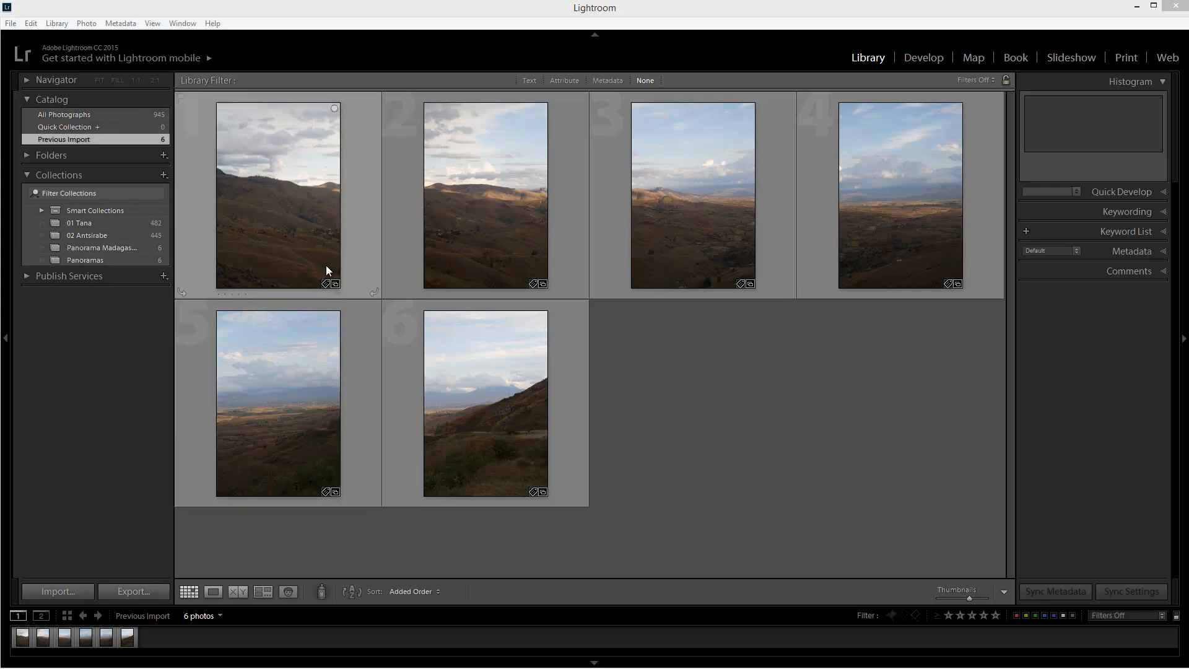
Select all six landscape thumbnails and bring up the Photo Merge choices.
{"action": "left_click", "coordinate": [486, 403]}
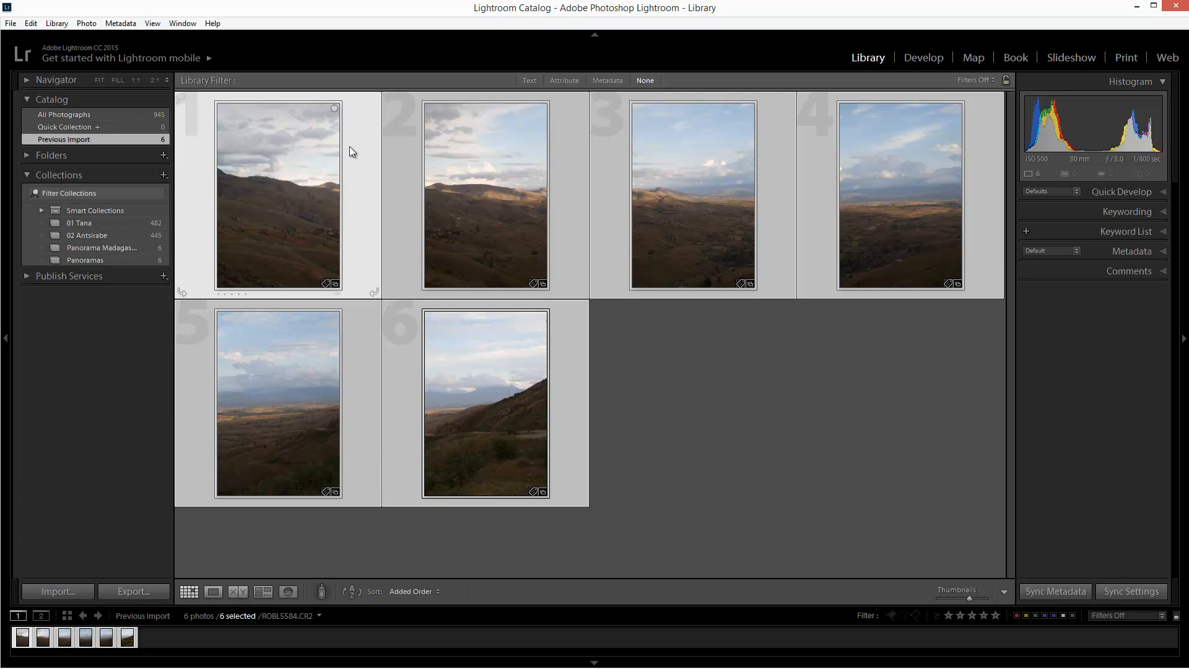
{"action": "left_click", "coordinate": [85, 23]}
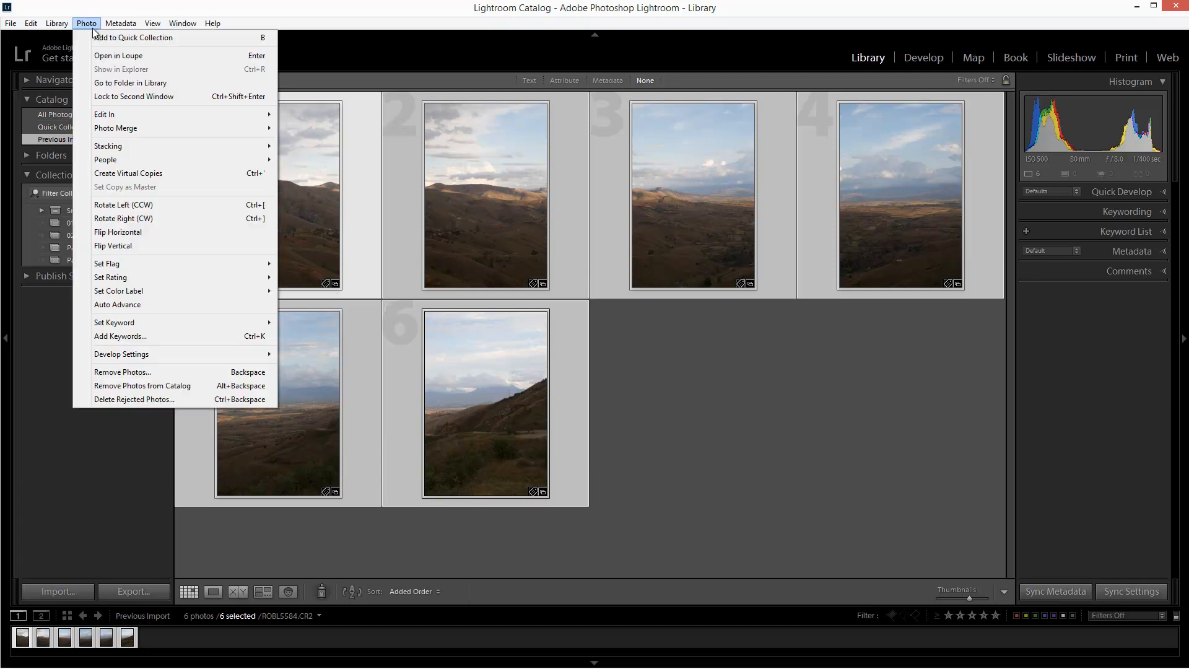
{"action": "mouse_move", "coordinate": [105, 159]}
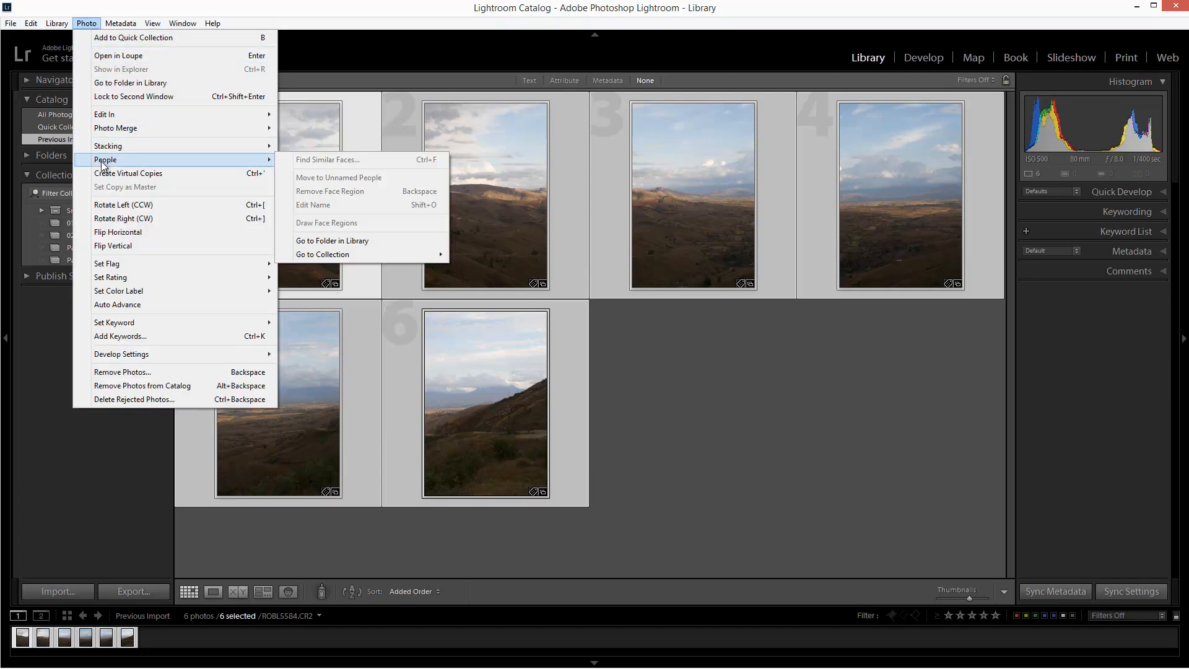
{"action": "mouse_move", "coordinate": [115, 127]}
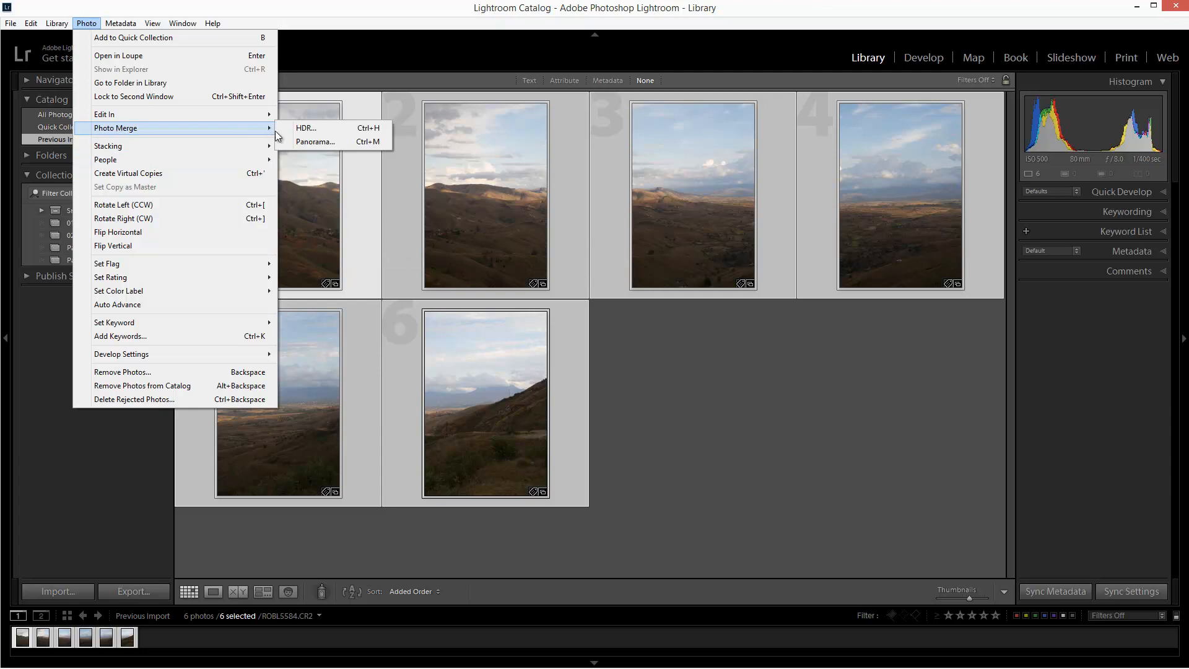
{"action": "mouse_move", "coordinate": [311, 144]}
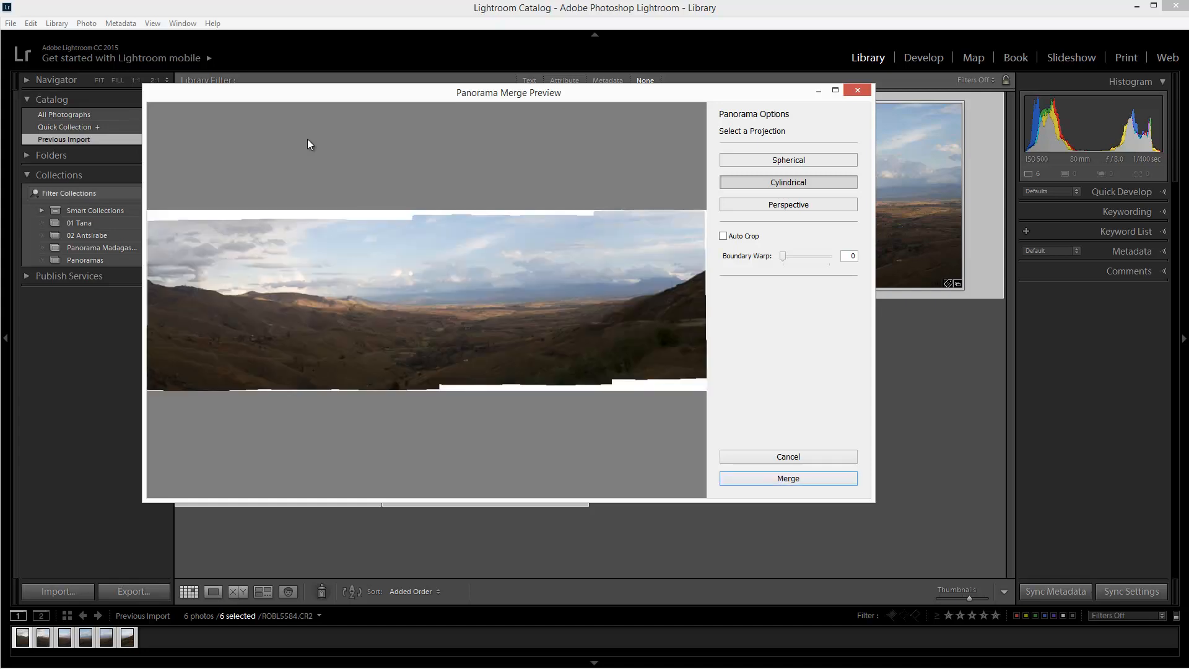
{"action": "mouse_move", "coordinate": [320, 284]}
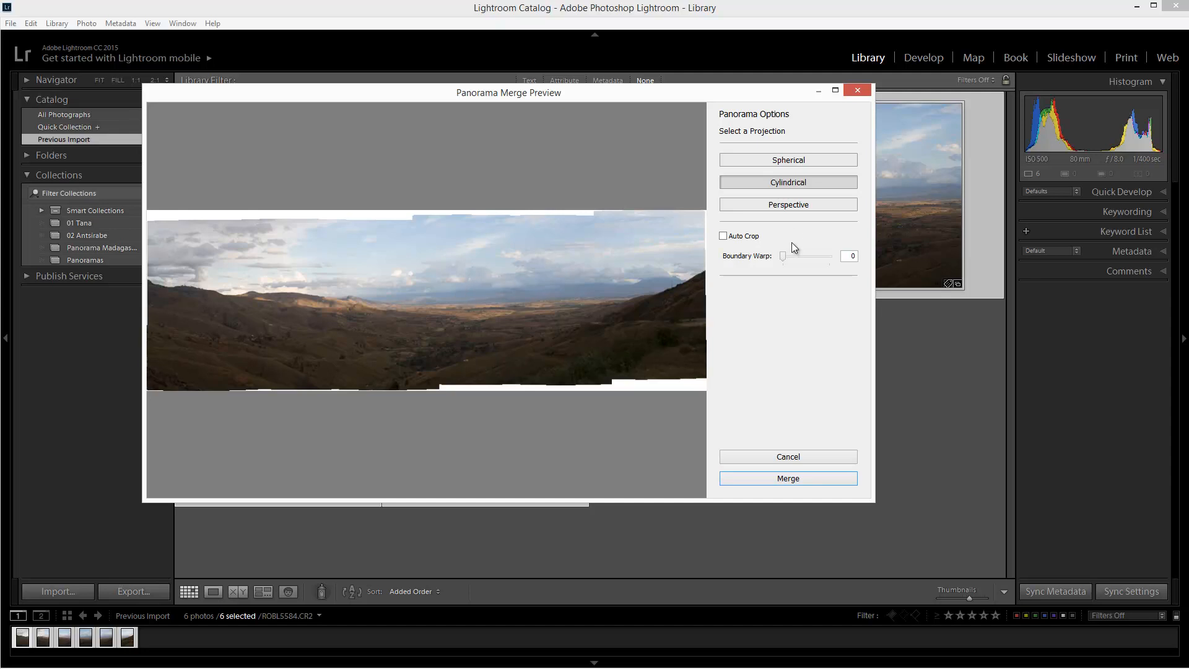
{"action": "left_click", "coordinate": [787, 204]}
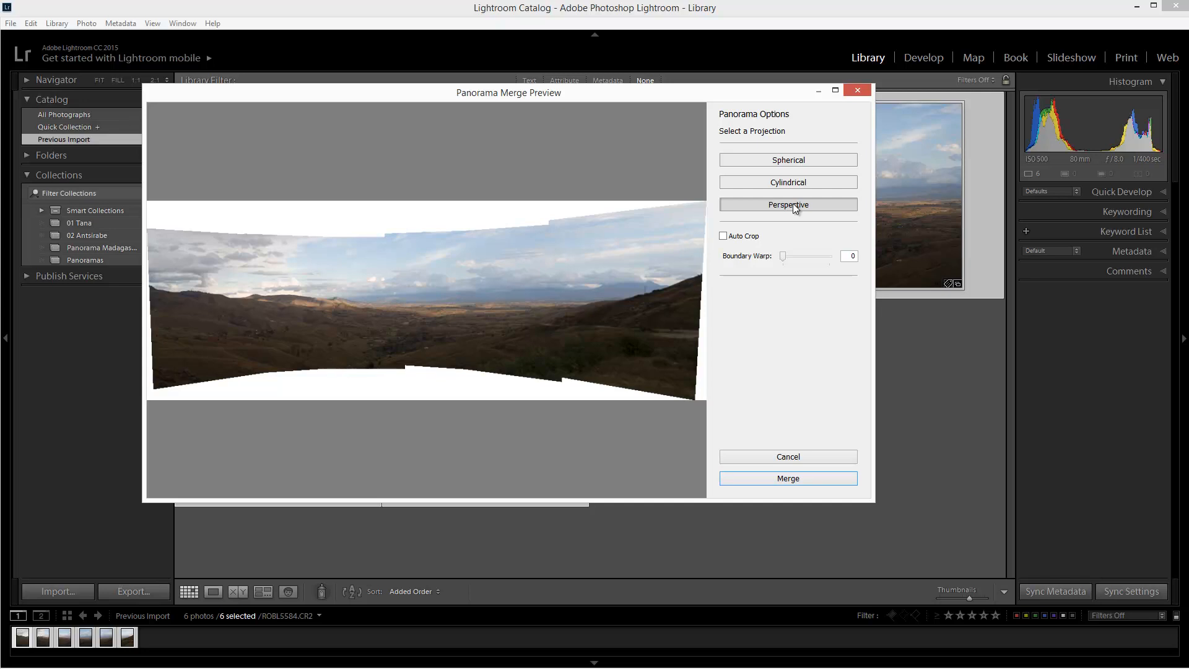
{"action": "left_click", "coordinate": [787, 182]}
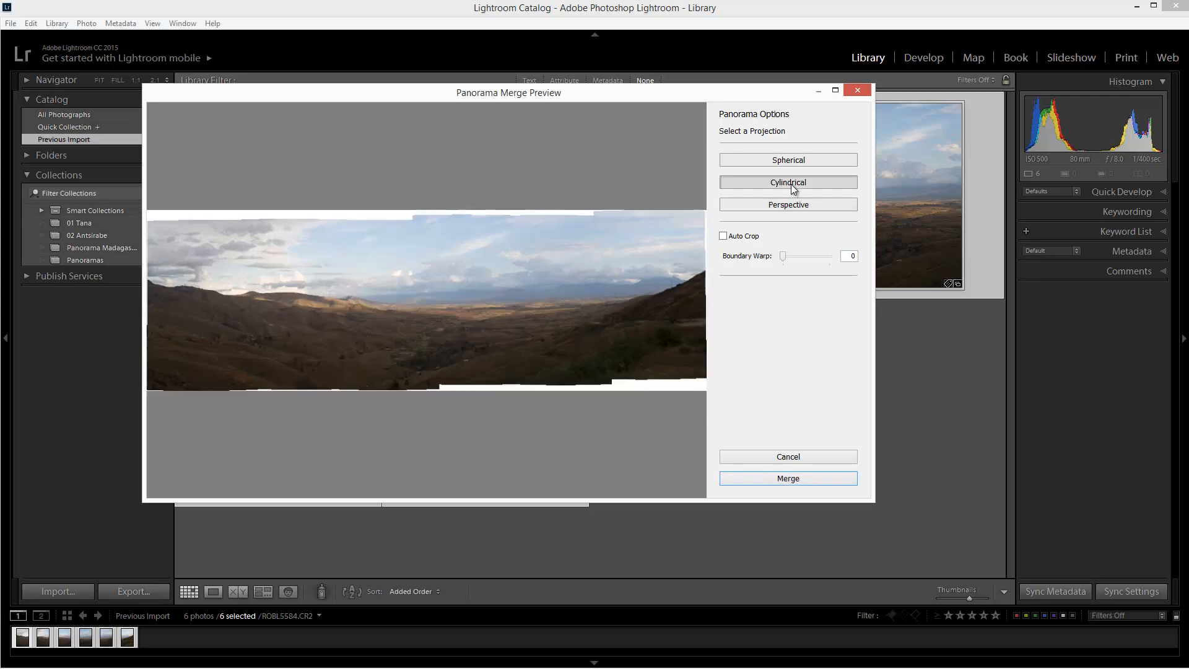
{"action": "left_click", "coordinate": [787, 159]}
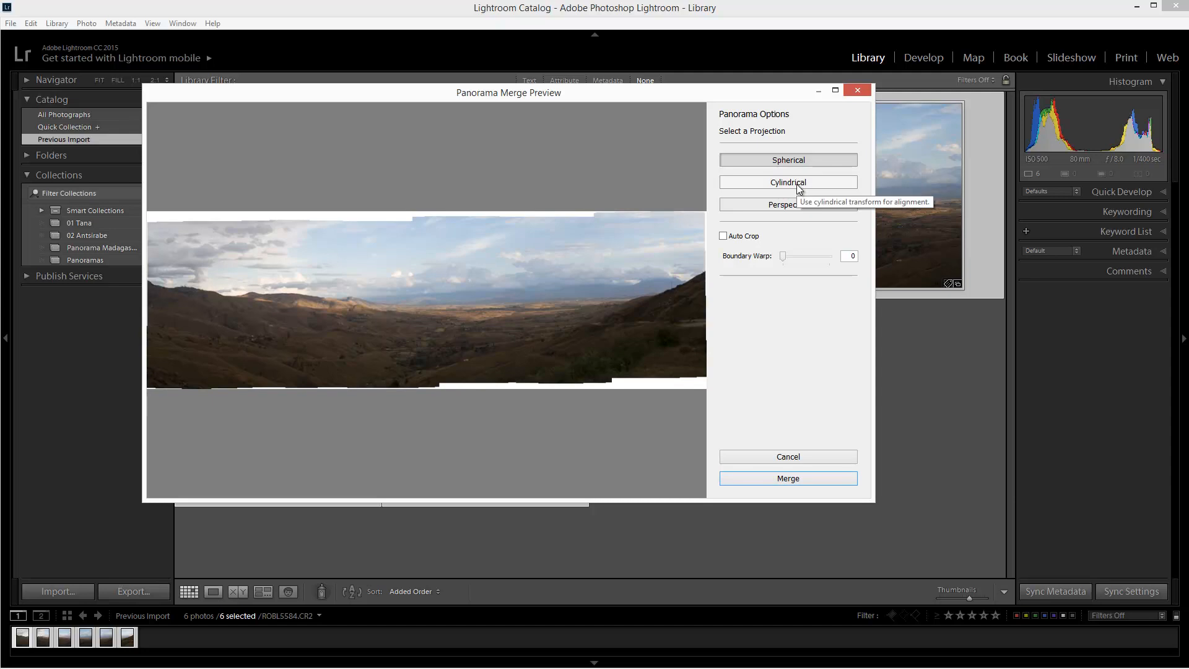
{"action": "left_click", "coordinate": [788, 182]}
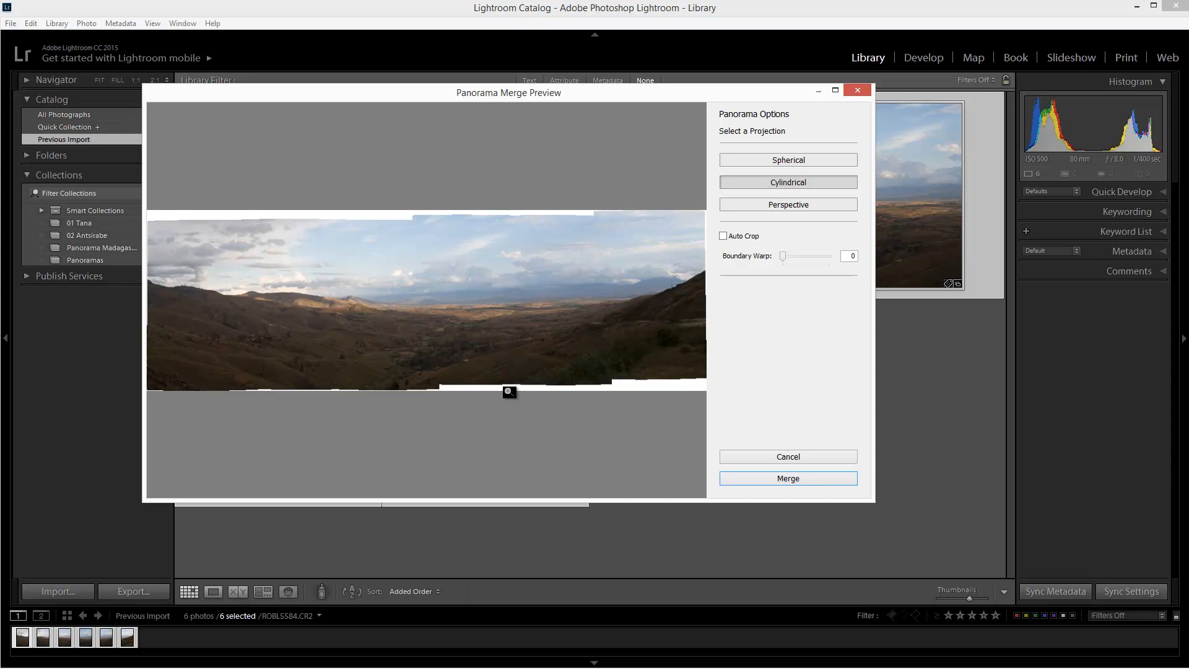
{"action": "mouse_move", "coordinate": [601, 307]}
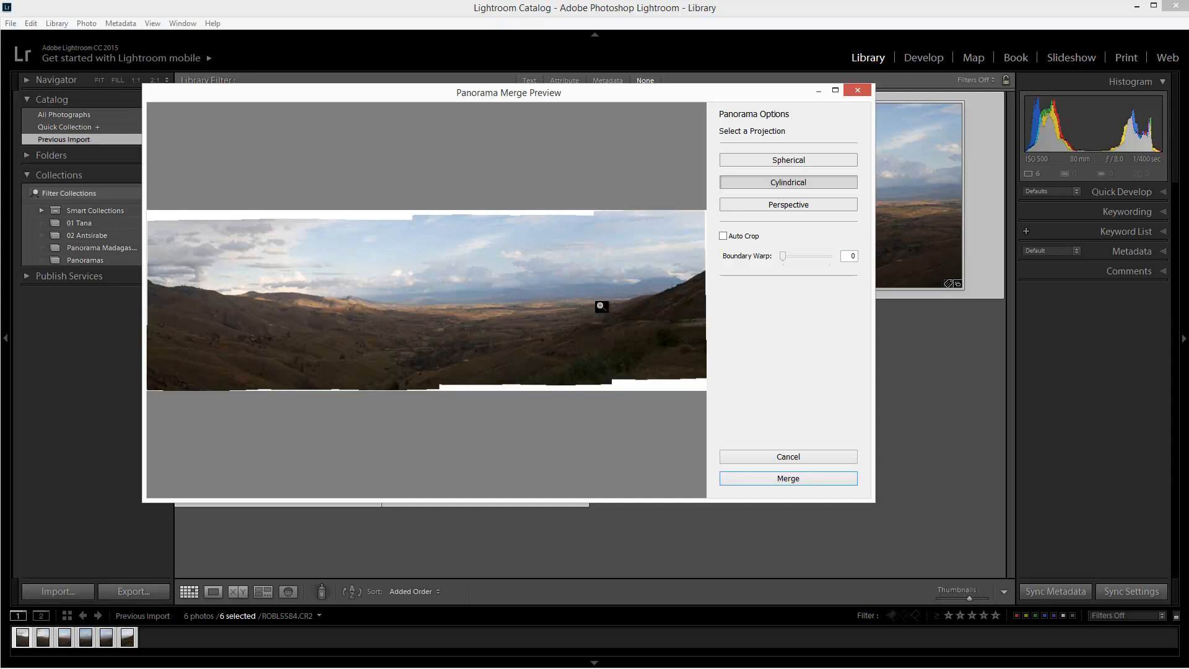
Enable Auto Crop in the Panorama Merge Preview and run the merge.
{"action": "left_click", "coordinate": [723, 236]}
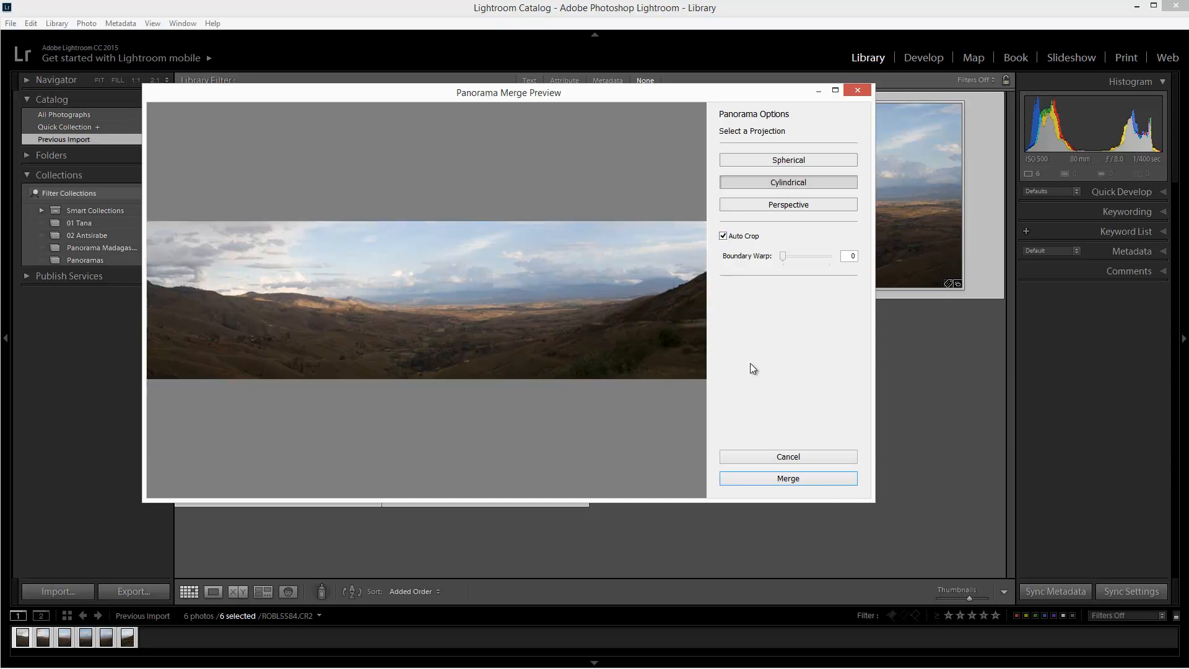
{"action": "left_click", "coordinate": [787, 478]}
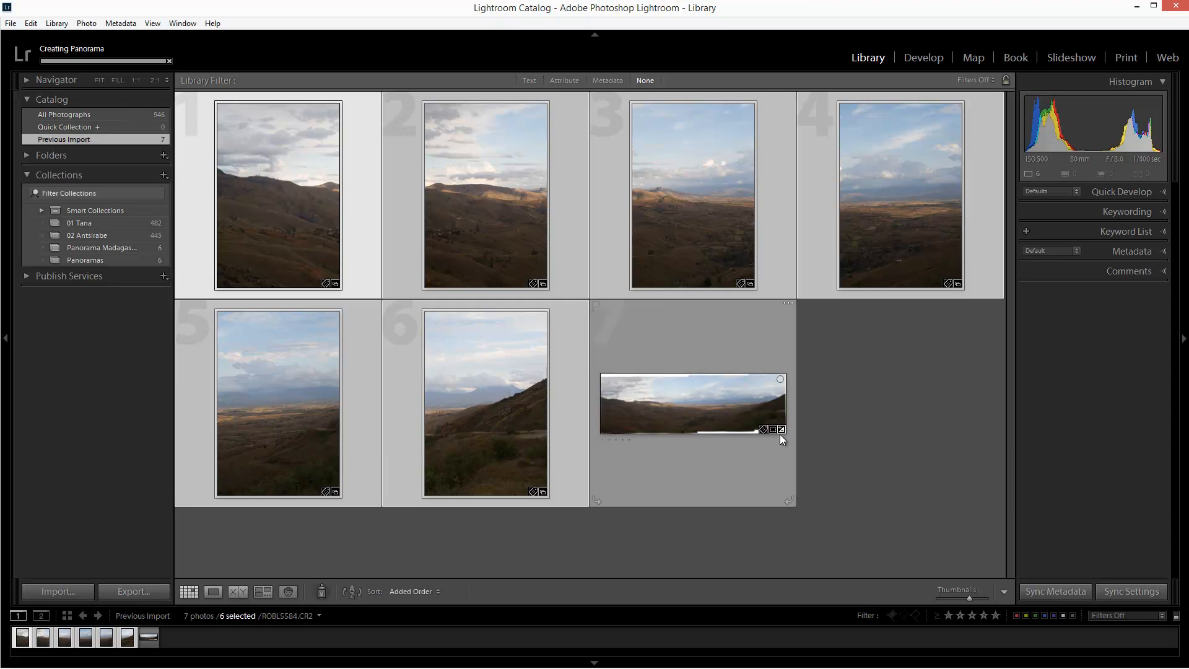
{"action": "mouse_move", "coordinate": [679, 406]}
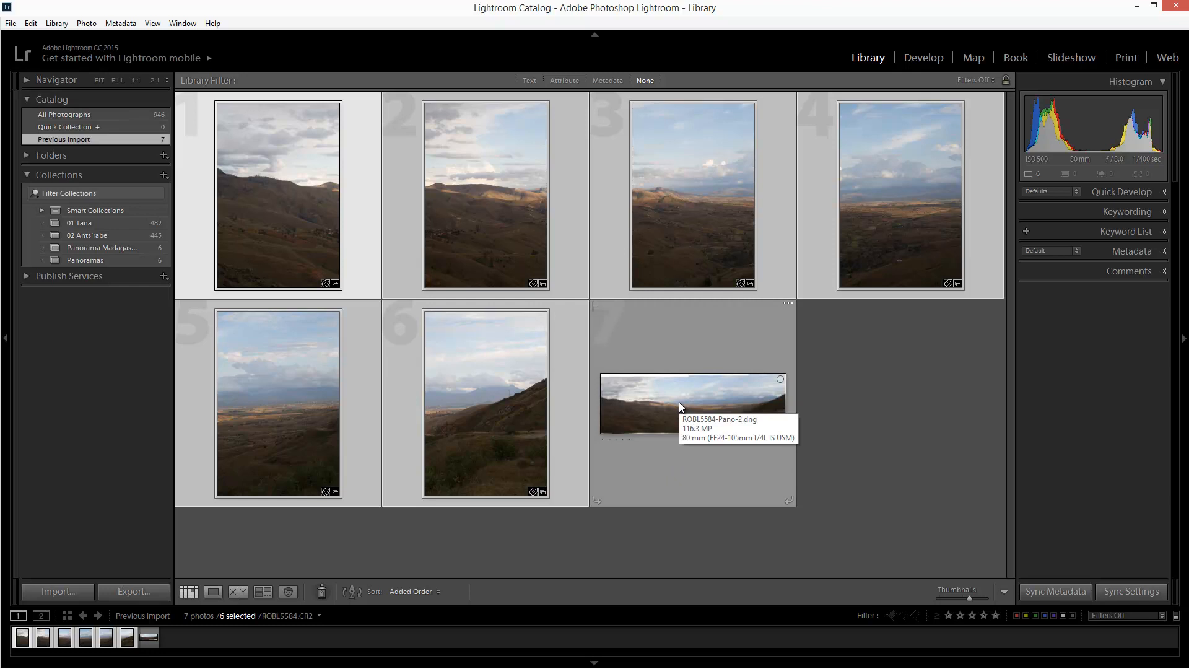
Show the new panorama ROBL5584-Pano-2.dng in Loupe view.
{"action": "left_click", "coordinate": [691, 405]}
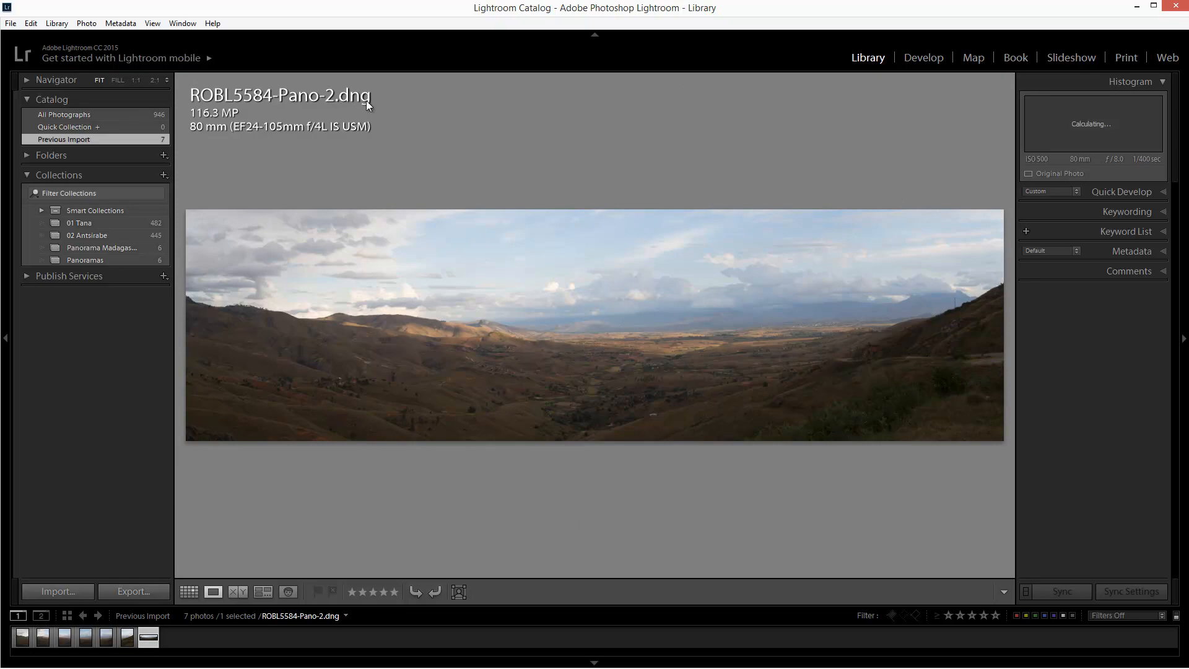
{"action": "mouse_move", "coordinate": [232, 125]}
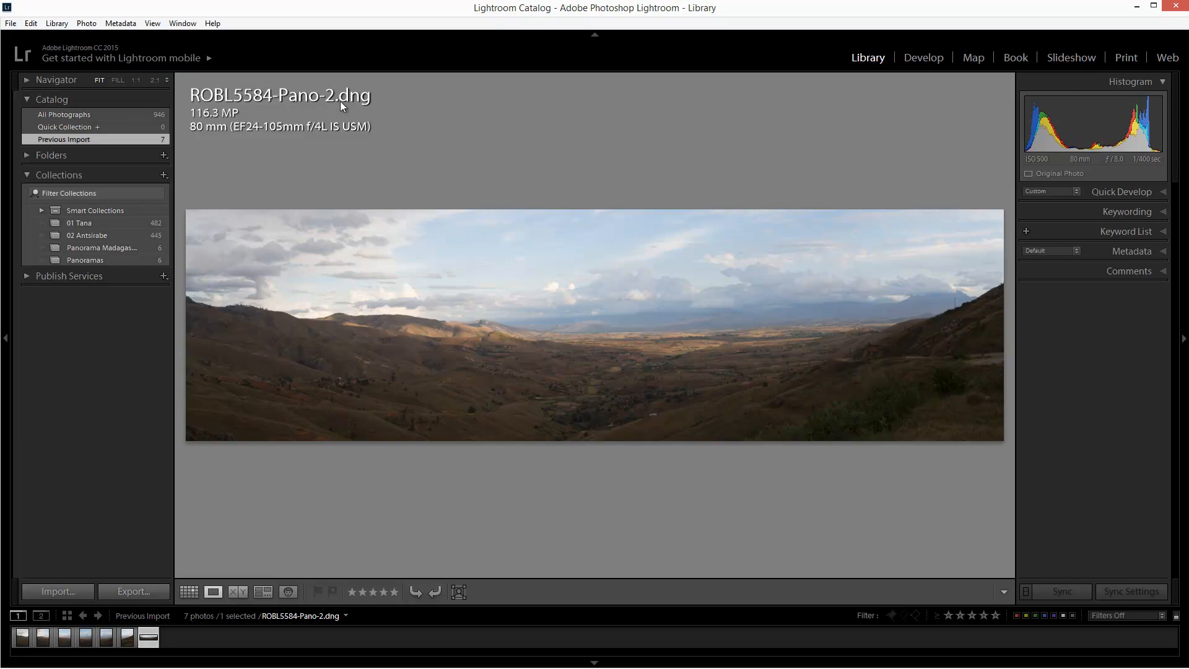
{"action": "mouse_move", "coordinate": [409, 178]}
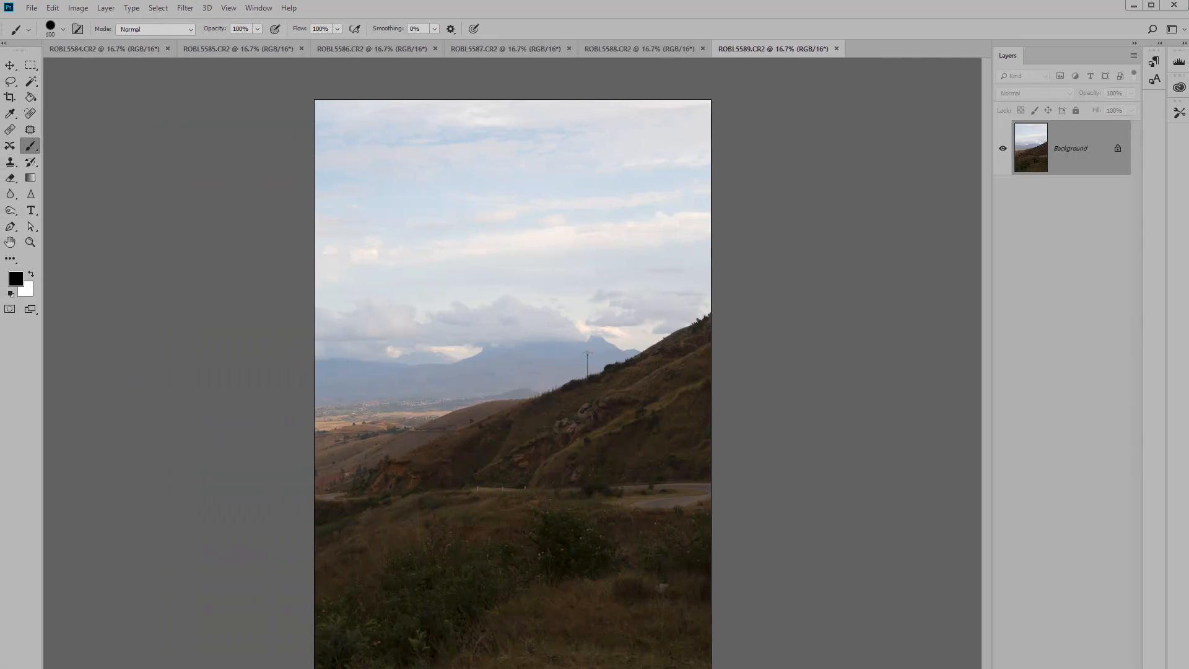
Start Photomerge and add the six open frames ROBL5584–ROBL5589.CR2 as sources.
{"action": "left_click", "coordinate": [31, 7]}
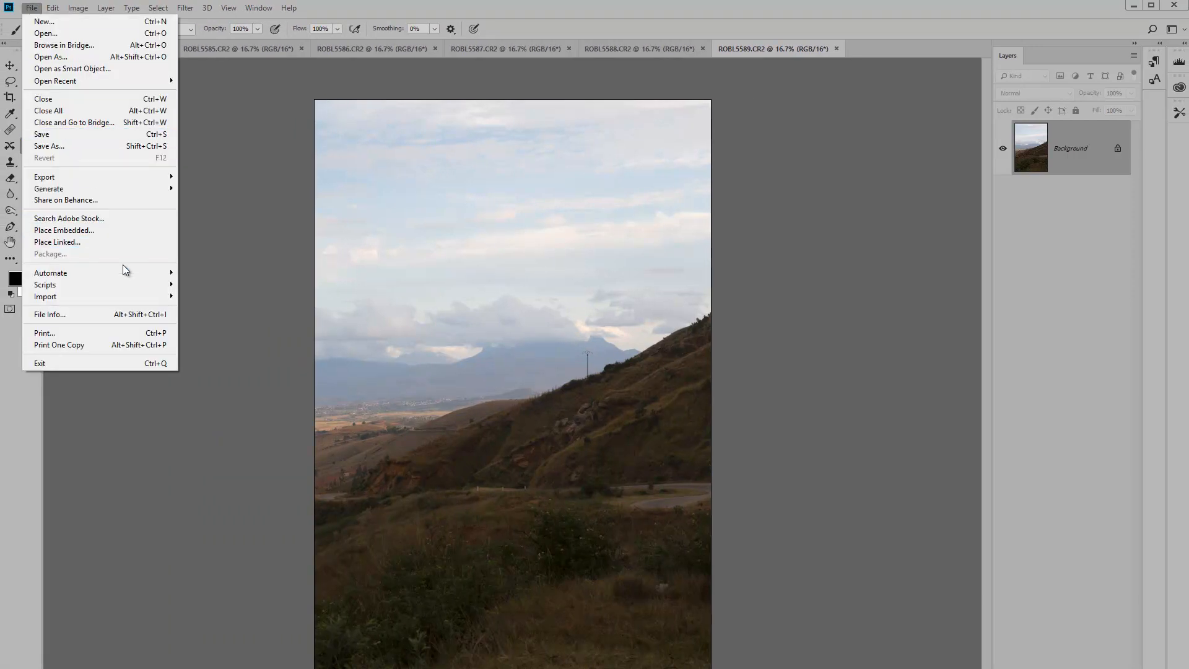
{"action": "mouse_move", "coordinate": [51, 272]}
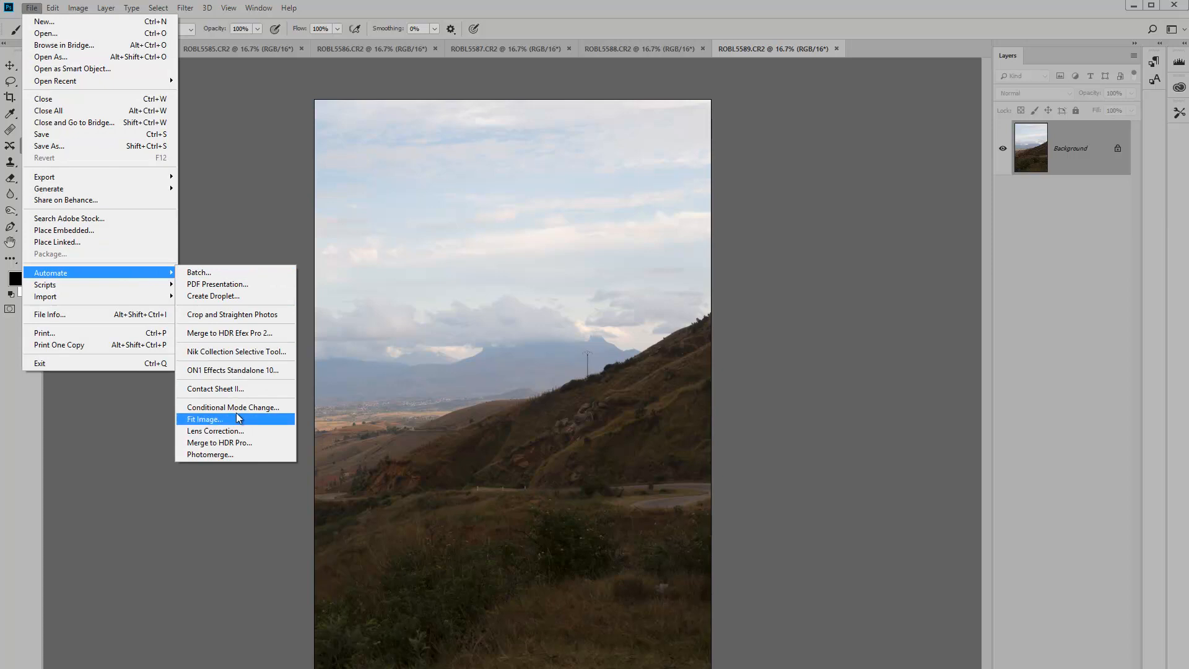
{"action": "left_click", "coordinate": [203, 418]}
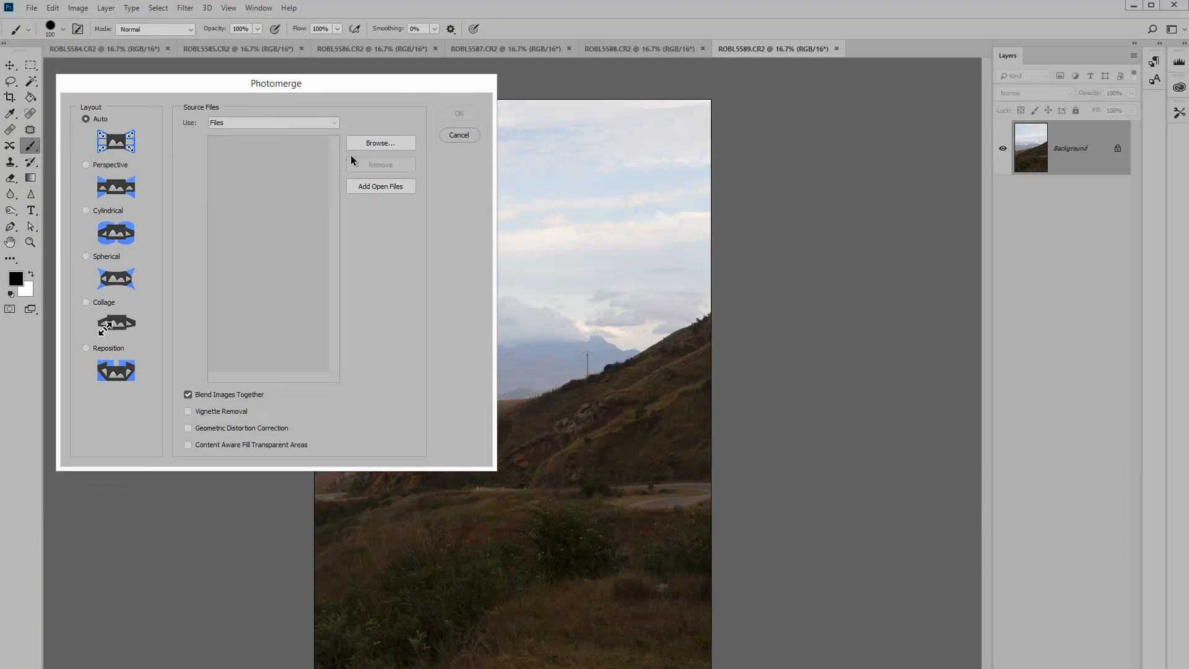
{"action": "mouse_move", "coordinate": [415, 168]}
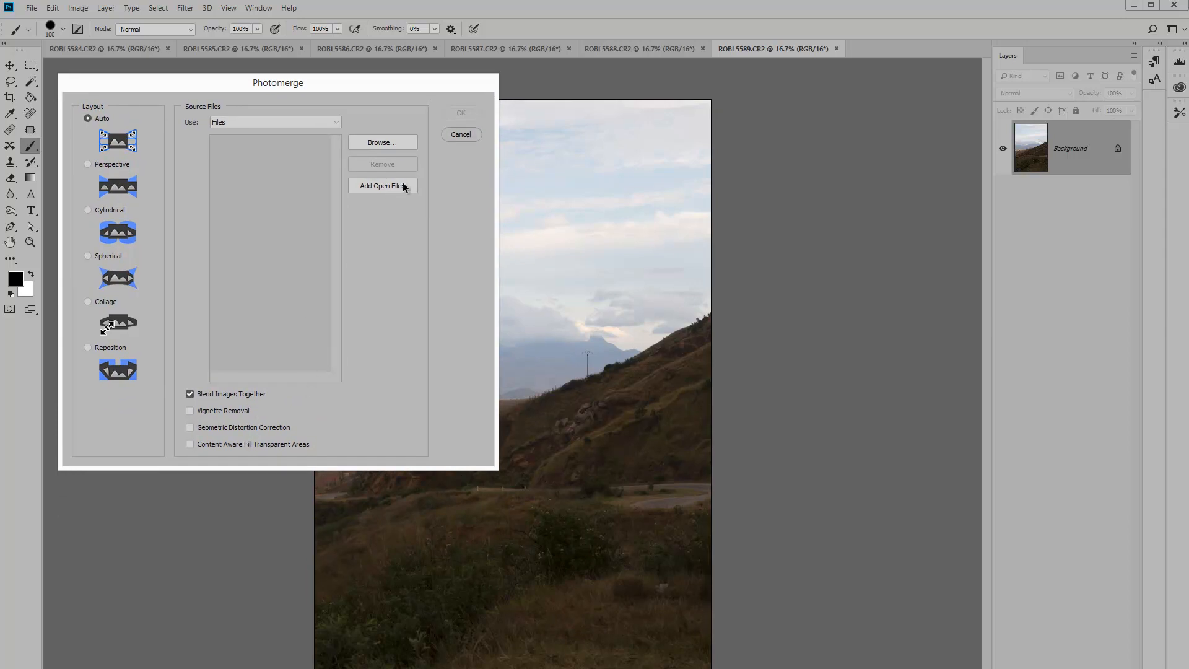
{"action": "left_click", "coordinate": [382, 186]}
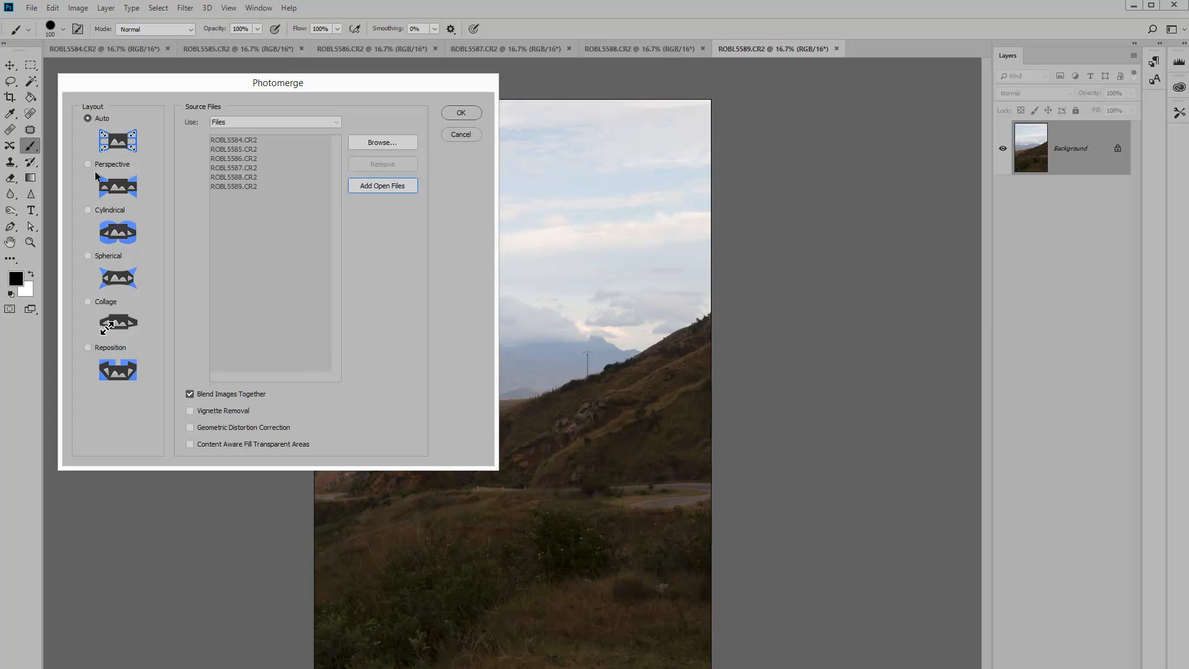
{"action": "mouse_move", "coordinate": [89, 378]}
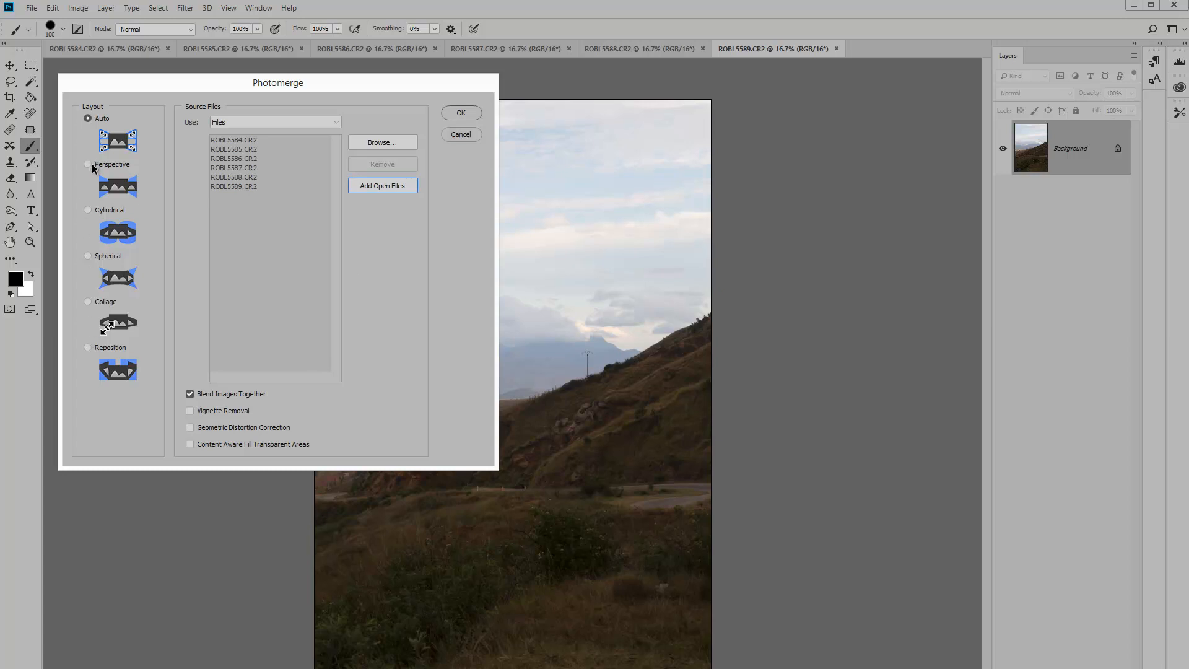
{"action": "mouse_move", "coordinate": [91, 249]}
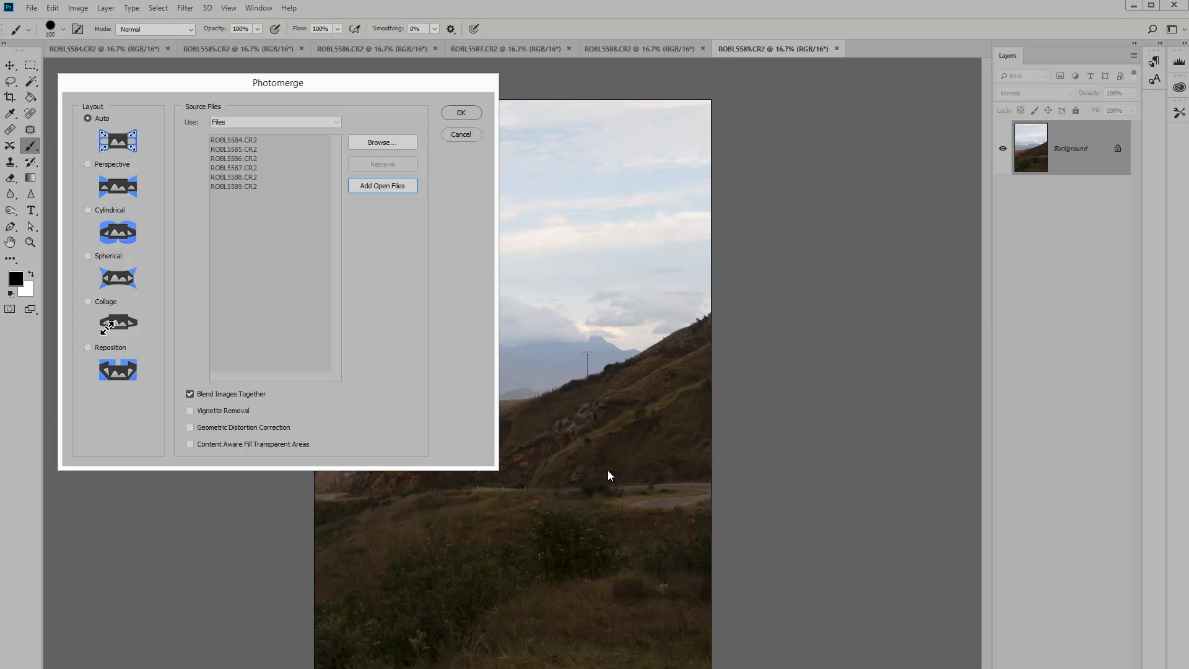
{"action": "mouse_move", "coordinate": [603, 468]}
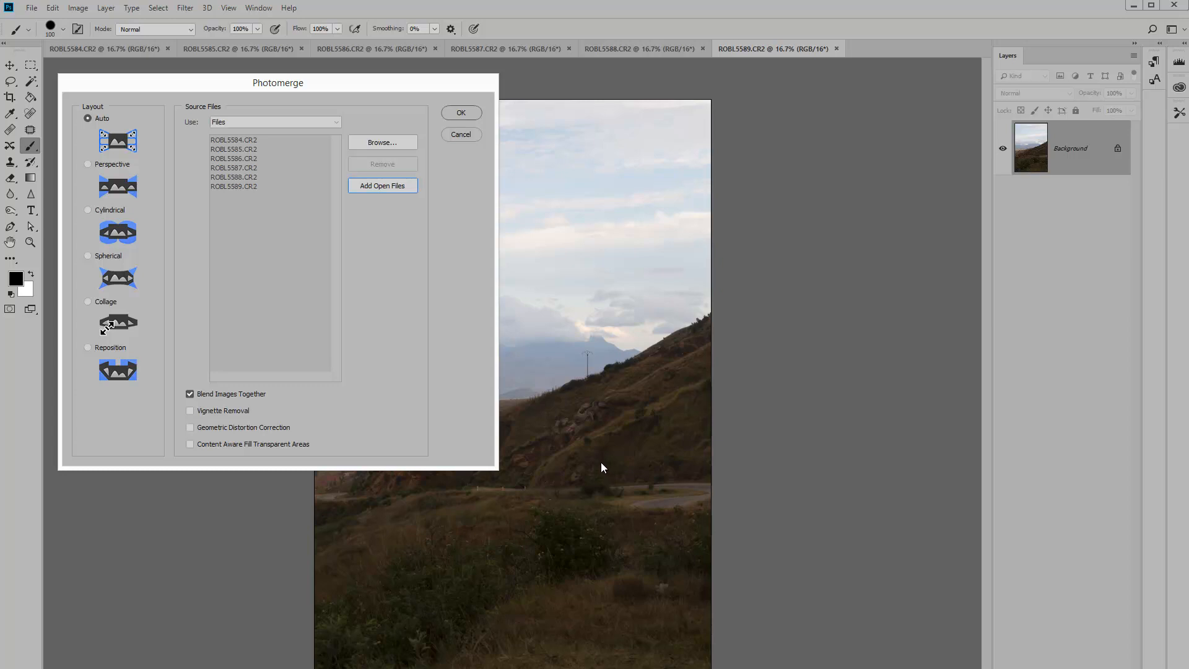
{"action": "mouse_move", "coordinate": [215, 410]}
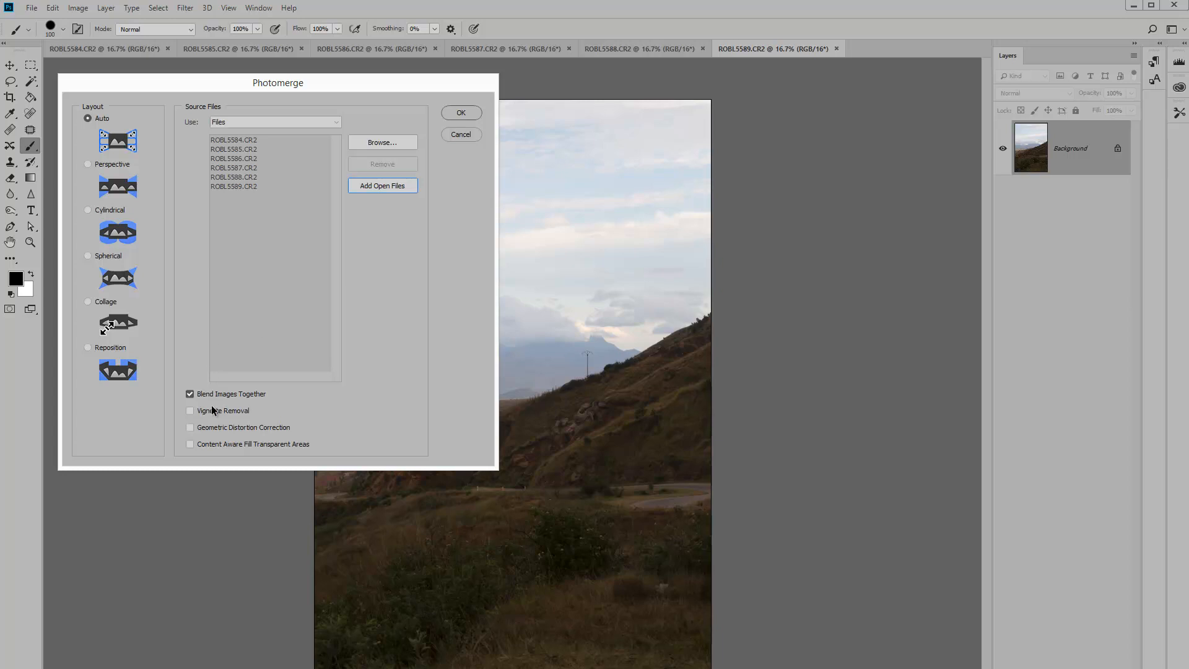
Turn on Vignette Removal with Blend Images Together and run the Auto-layout merge.
{"action": "left_click", "coordinate": [189, 410]}
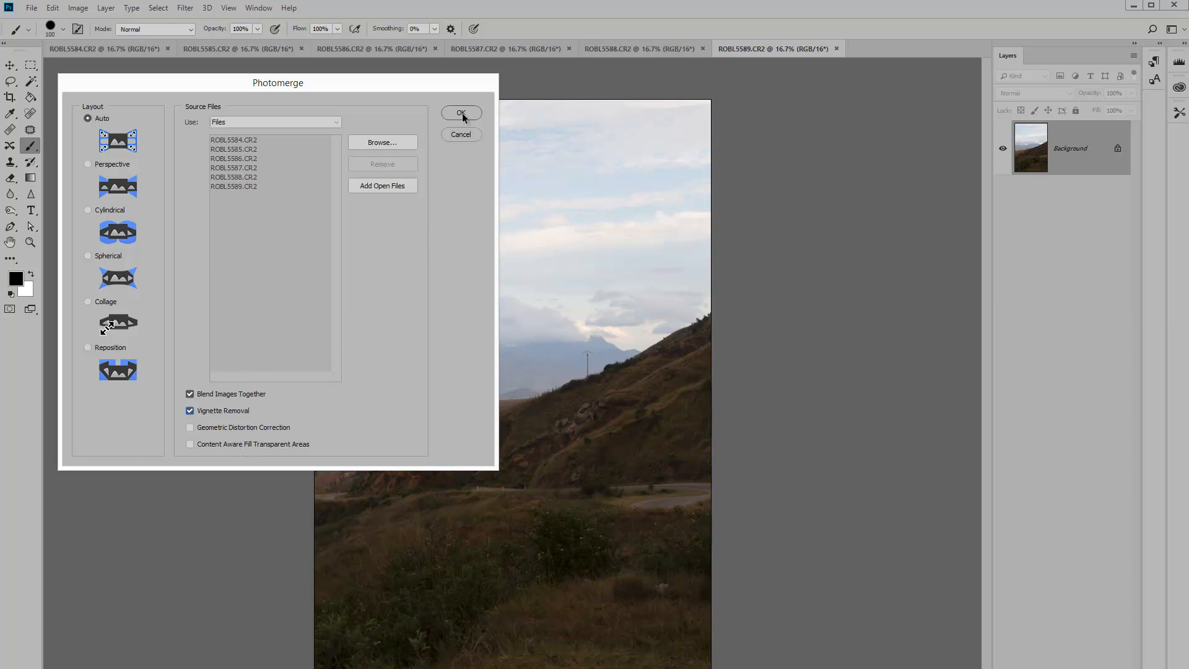
{"action": "left_click", "coordinate": [460, 112]}
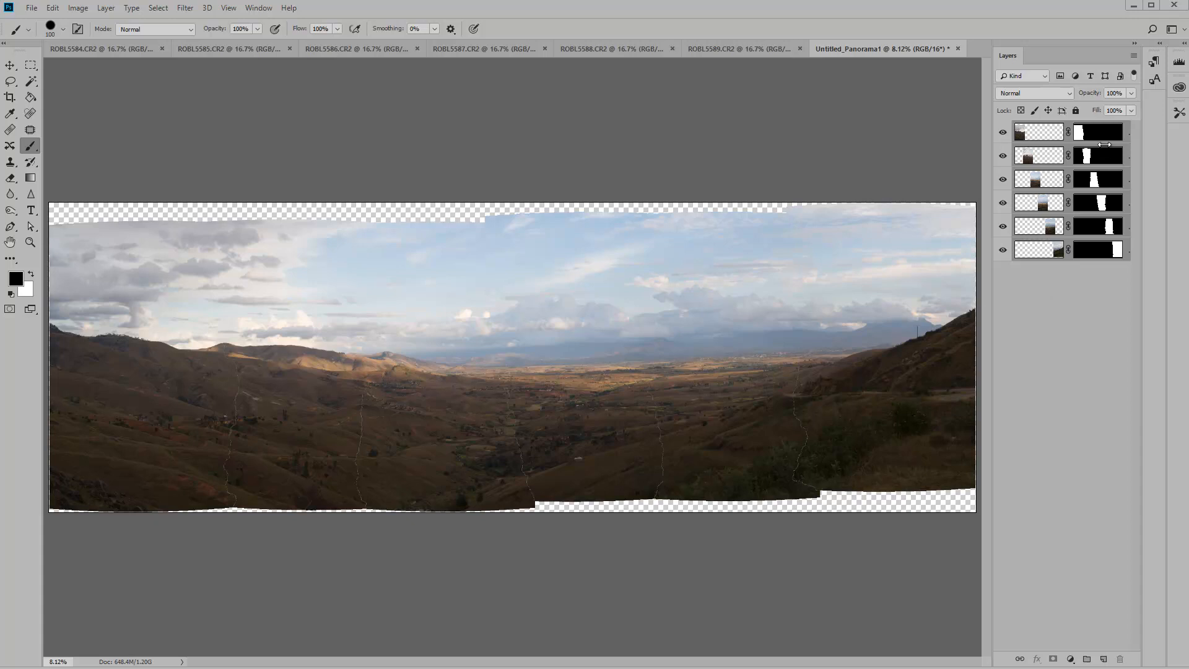
{"action": "mouse_move", "coordinate": [1093, 234]}
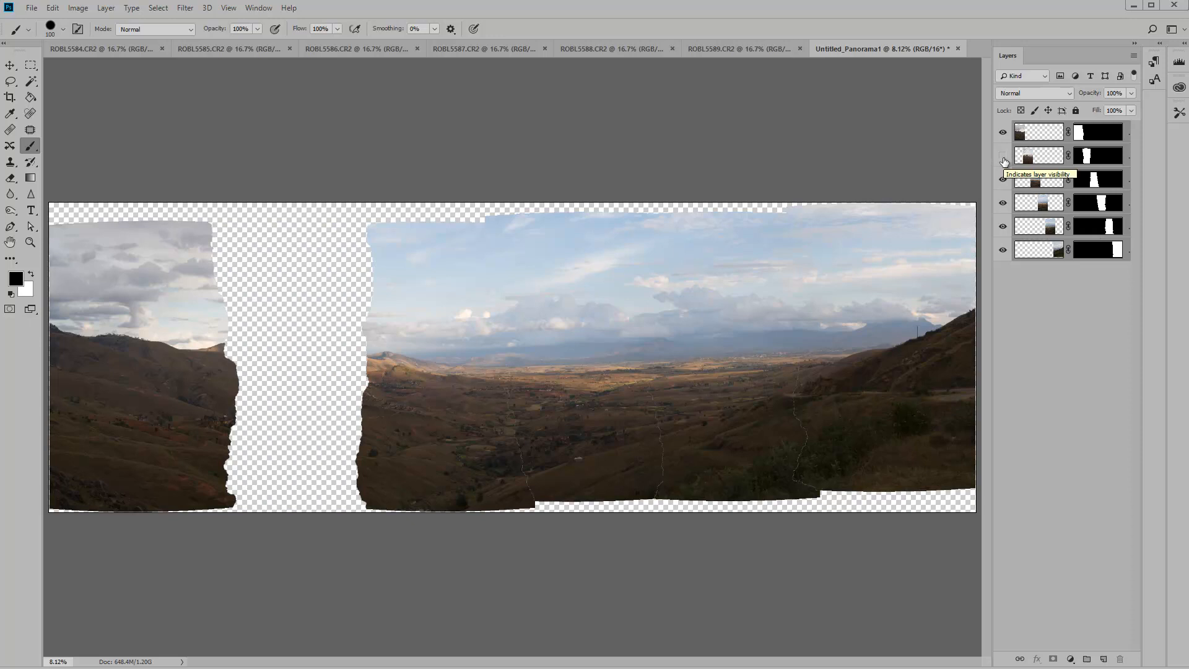
Restore the hidden frame layer's visibility and zoom out to the whole panorama.
{"action": "left_click", "coordinate": [1002, 155]}
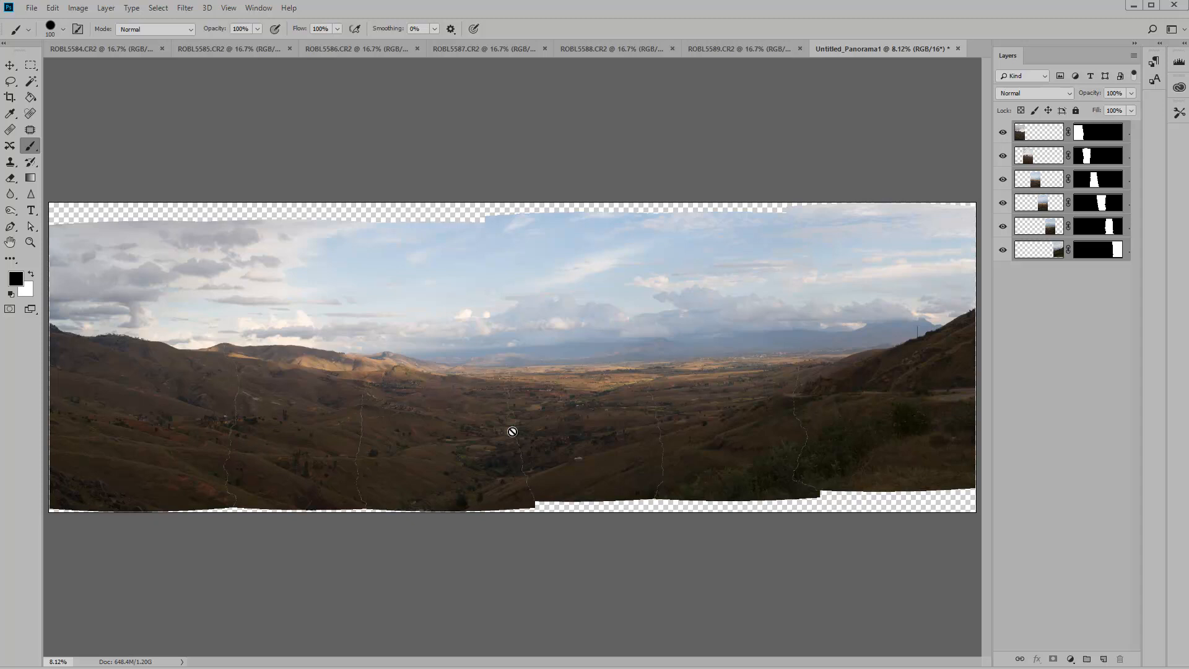
{"action": "mouse_move", "coordinate": [784, 440]}
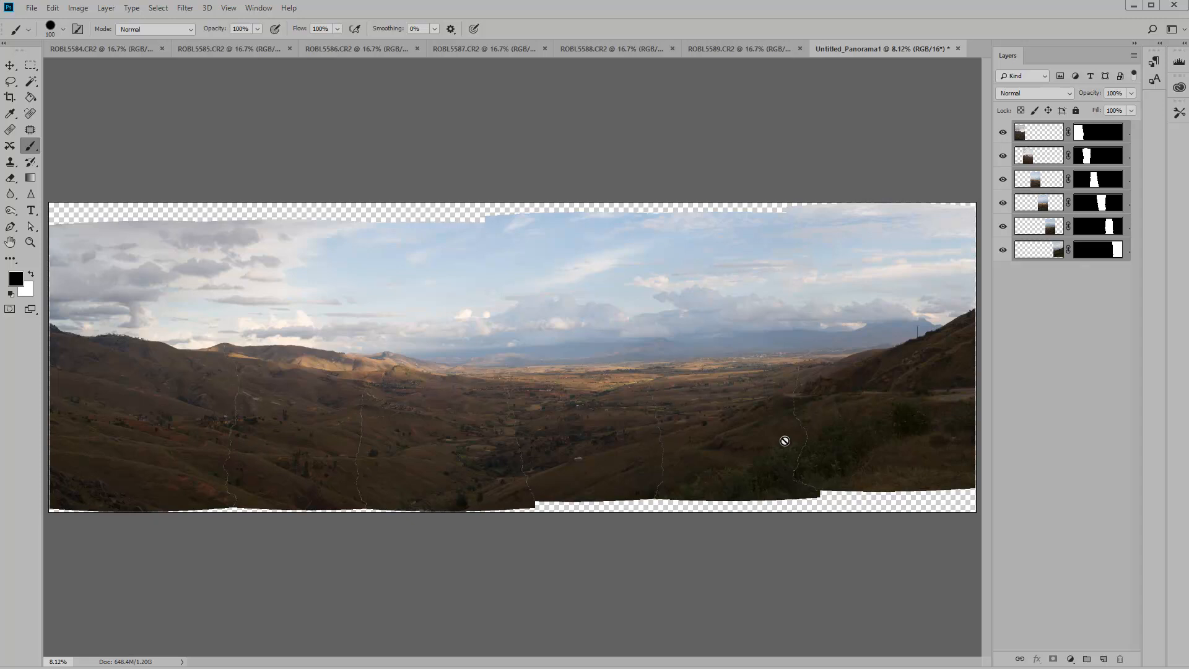
{"action": "mouse_move", "coordinate": [784, 437]}
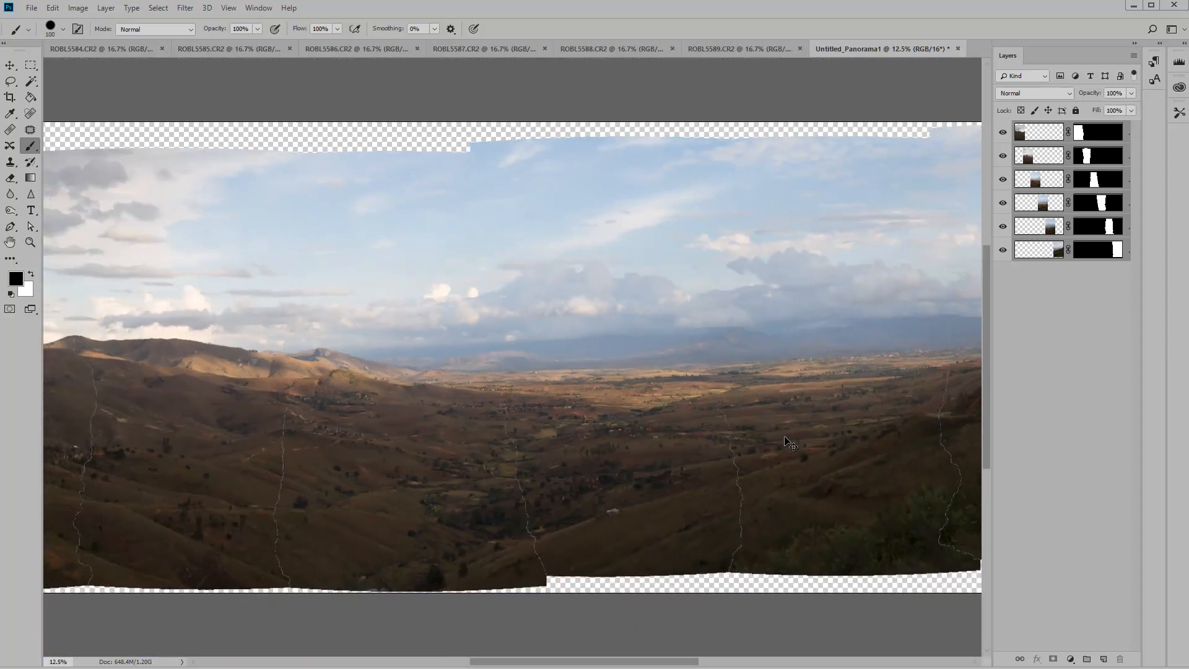
{"action": "key", "text": "ctrl+minus"}
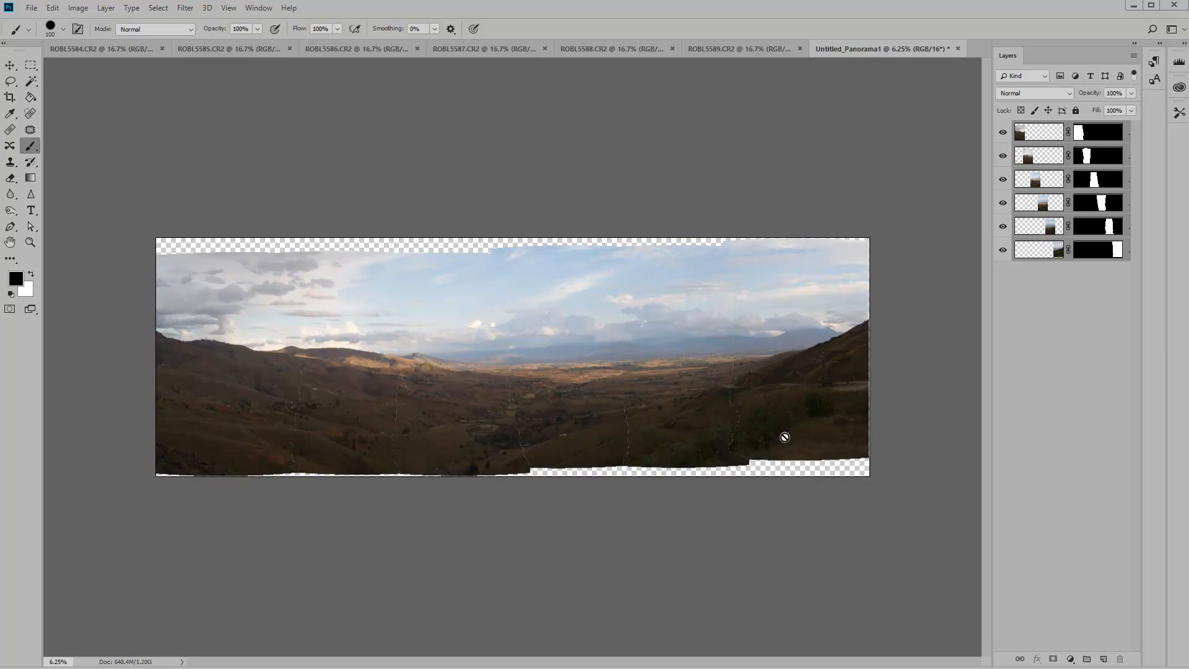
{"action": "mouse_move", "coordinate": [681, 422]}
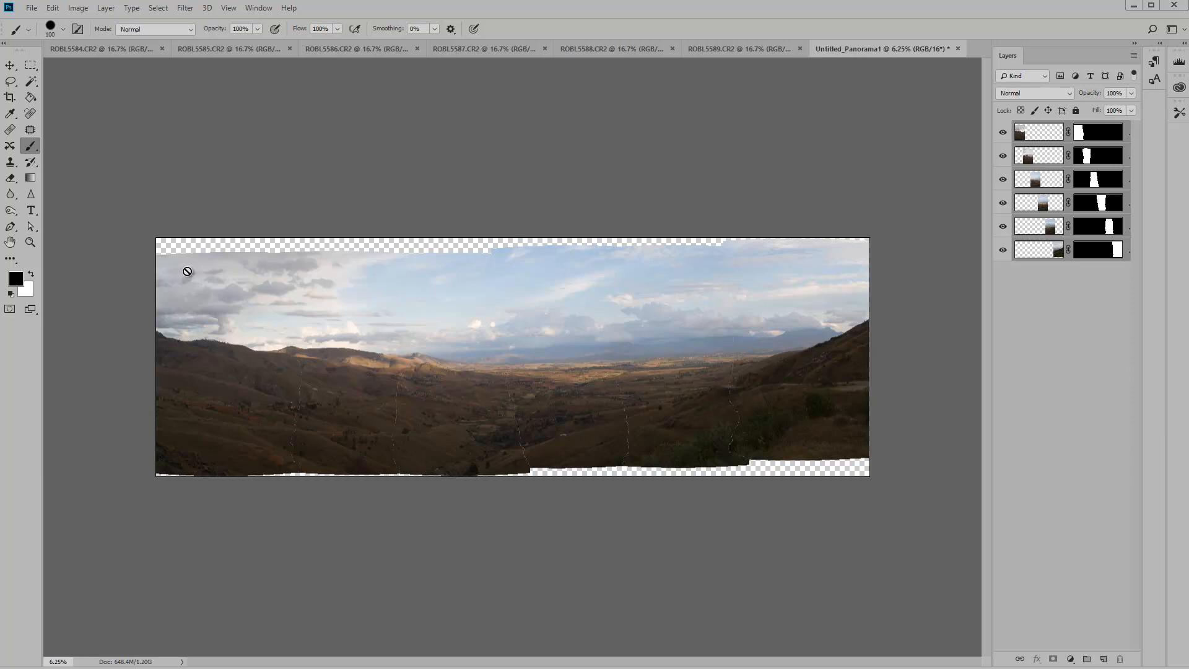
Crop Untitled_Panorama1 inside its transparent borders and commit the crop.
{"action": "left_click", "coordinate": [10, 97]}
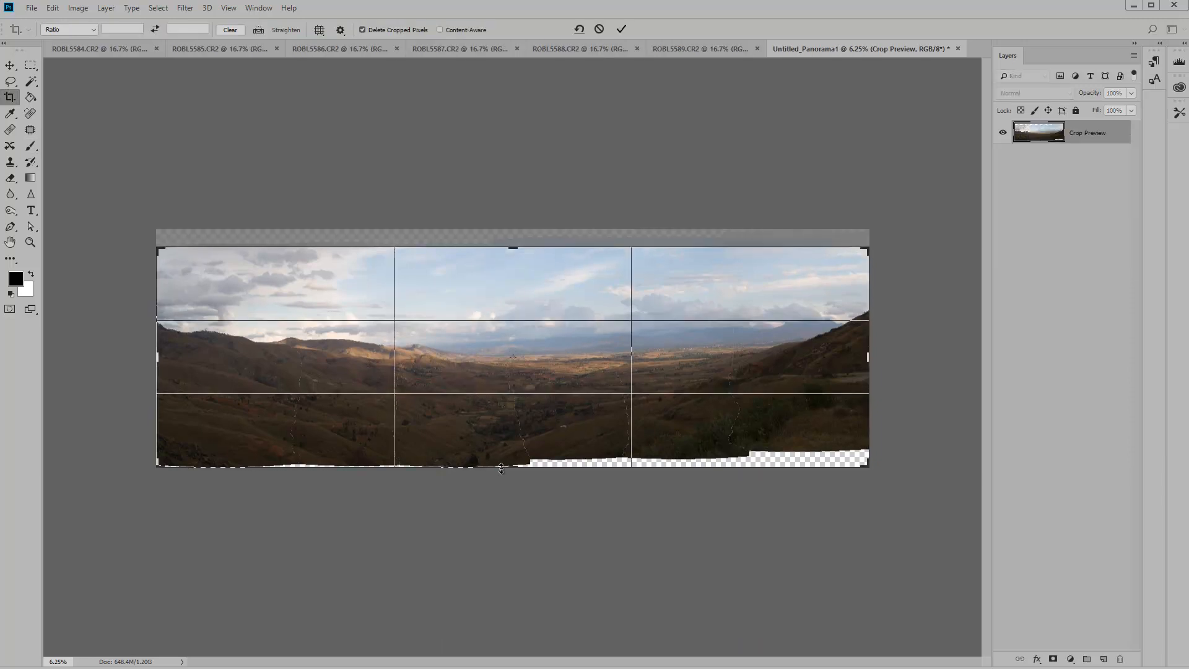
{"action": "left_click_drag", "start_coordinate": [500, 468], "coordinate": [507, 453]}
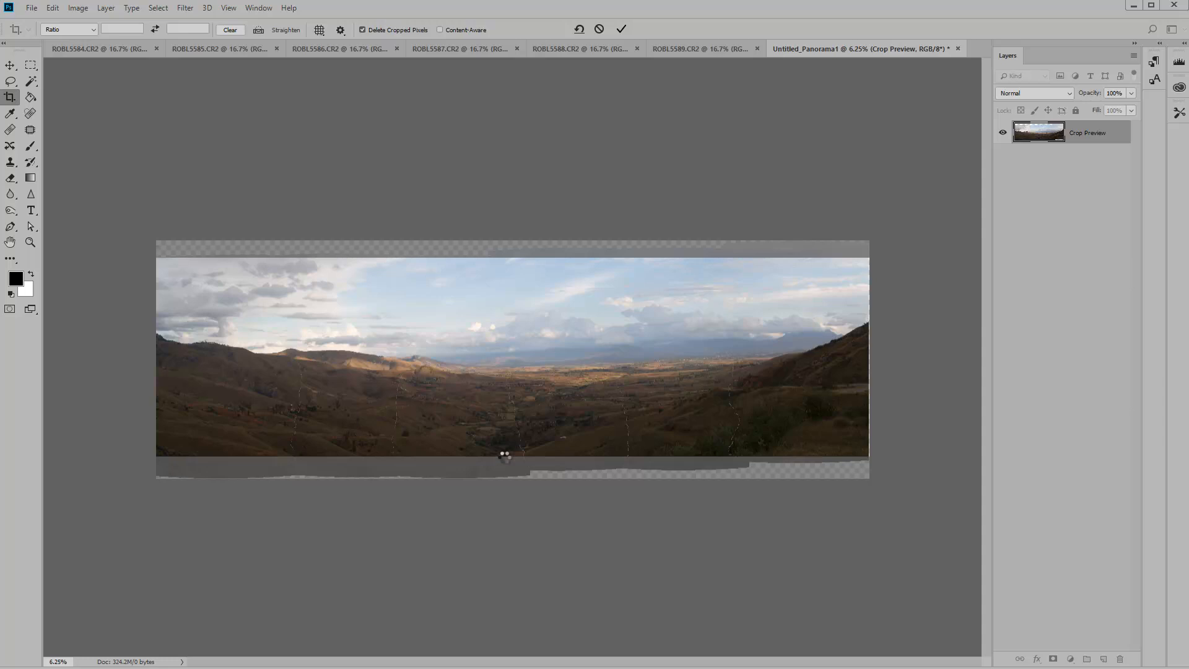
{"action": "left_click", "coordinate": [621, 30]}
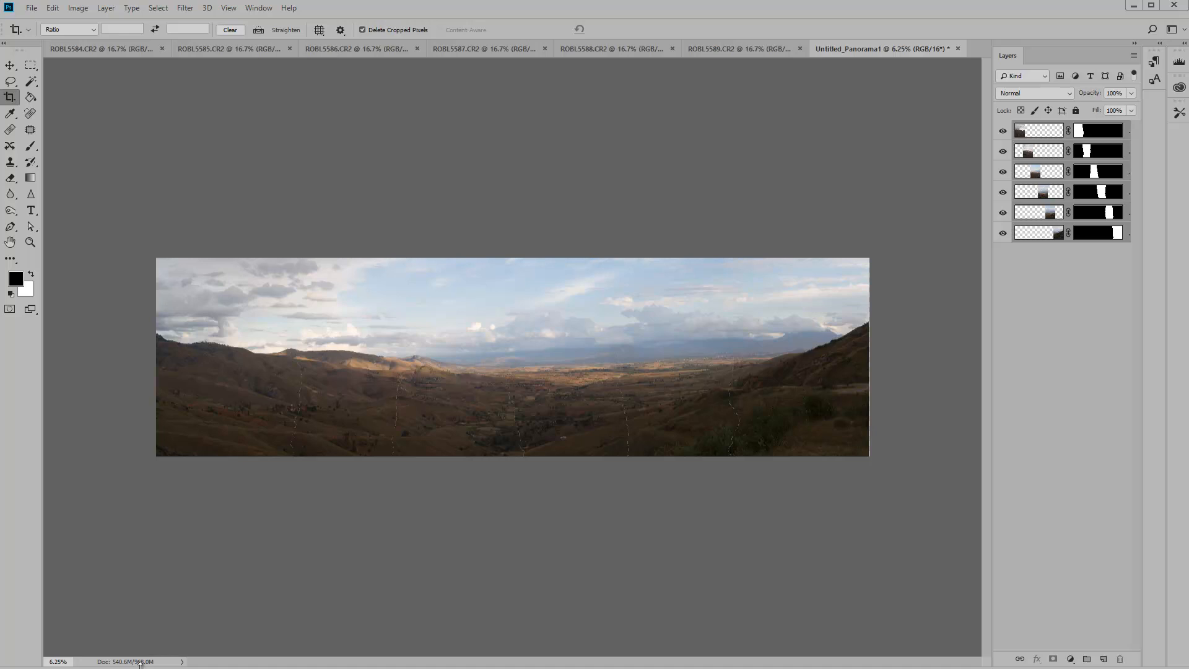
{"action": "mouse_move", "coordinate": [200, 17]}
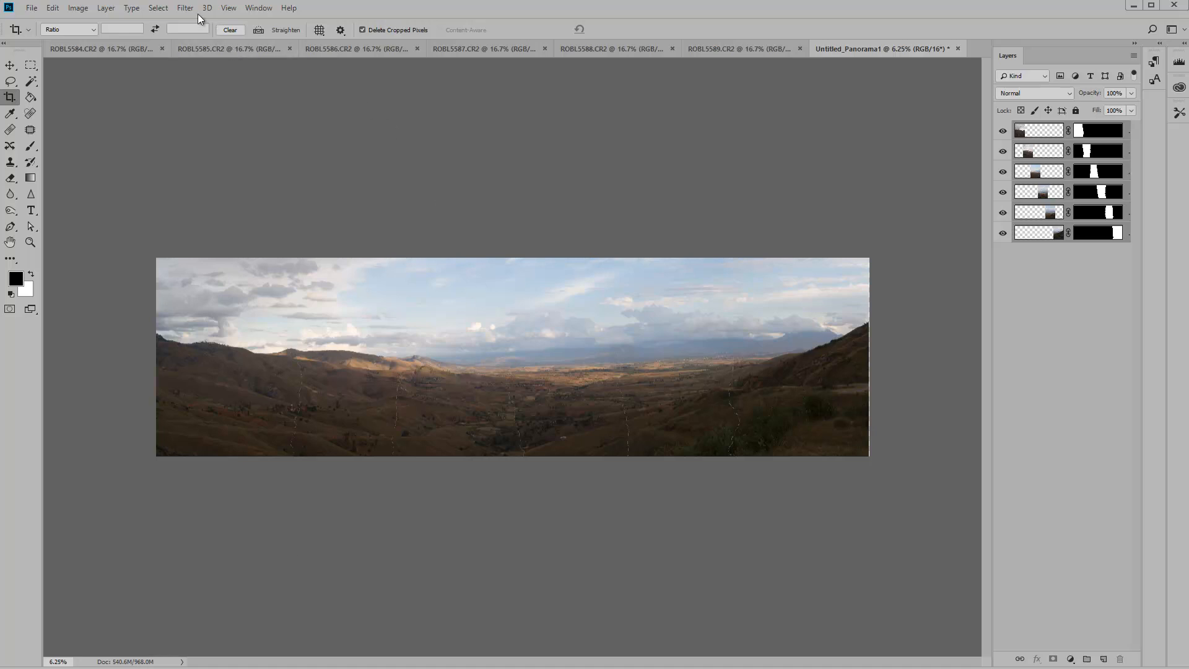
Flatten the six masked layers into a single Background layer.
{"action": "left_click", "coordinate": [104, 8]}
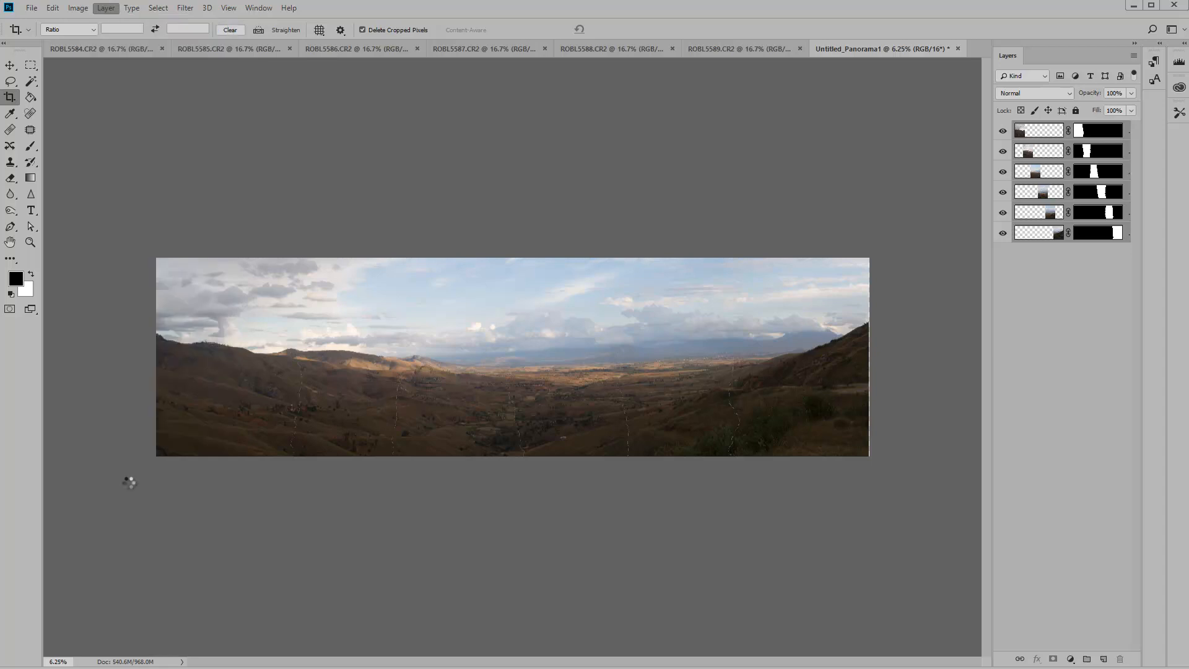
{"action": "left_click", "coordinate": [105, 7]}
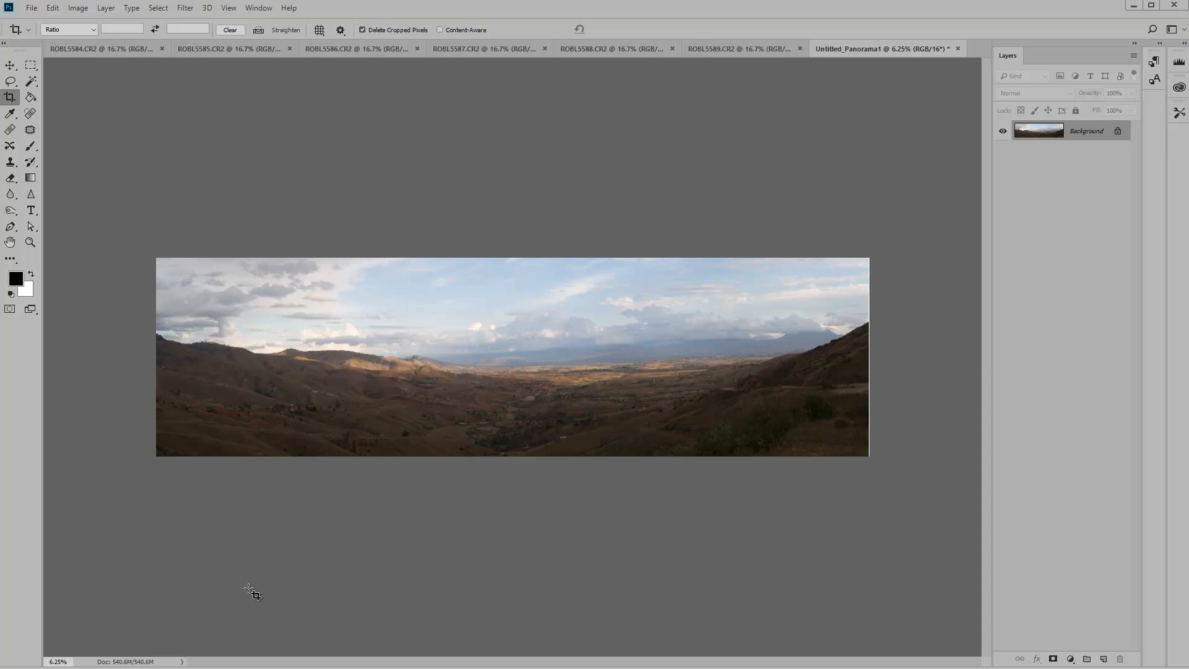
{"action": "mouse_move", "coordinate": [162, 231]}
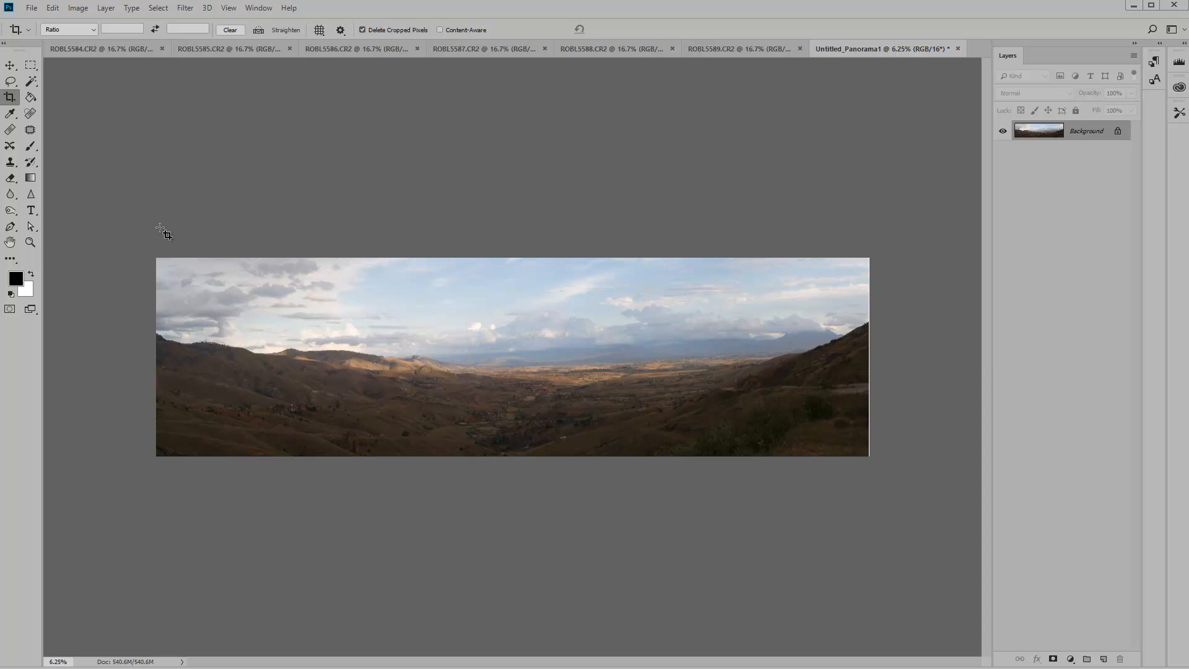
{"action": "left_click", "coordinate": [77, 7]}
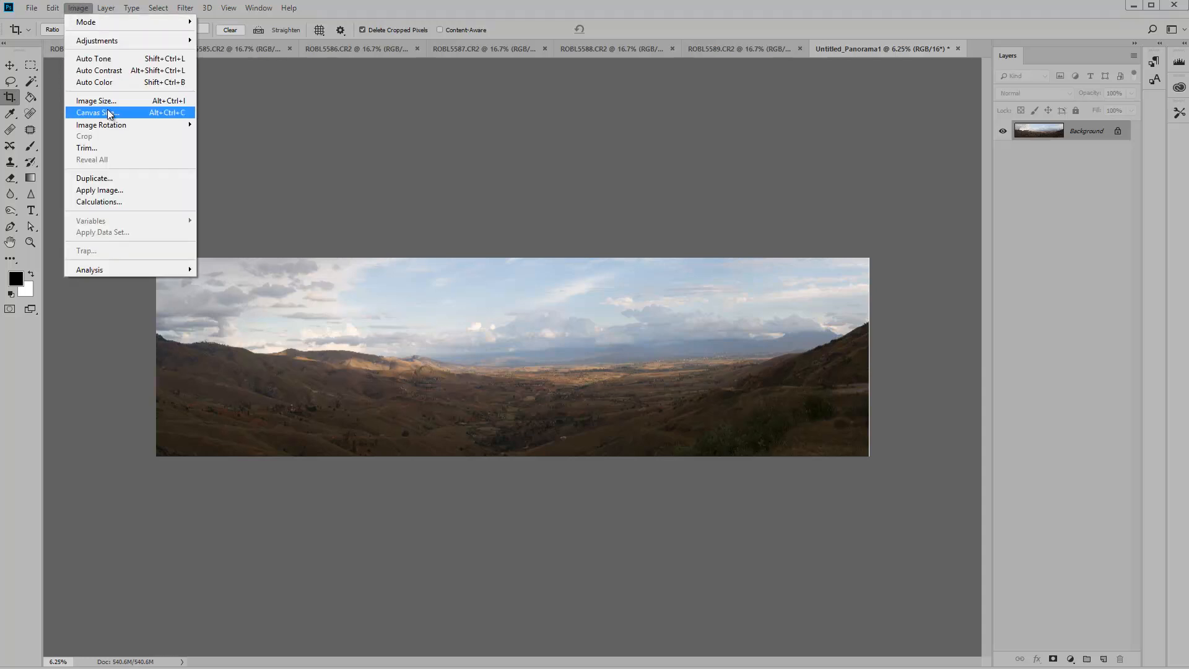
{"action": "left_click", "coordinate": [95, 100]}
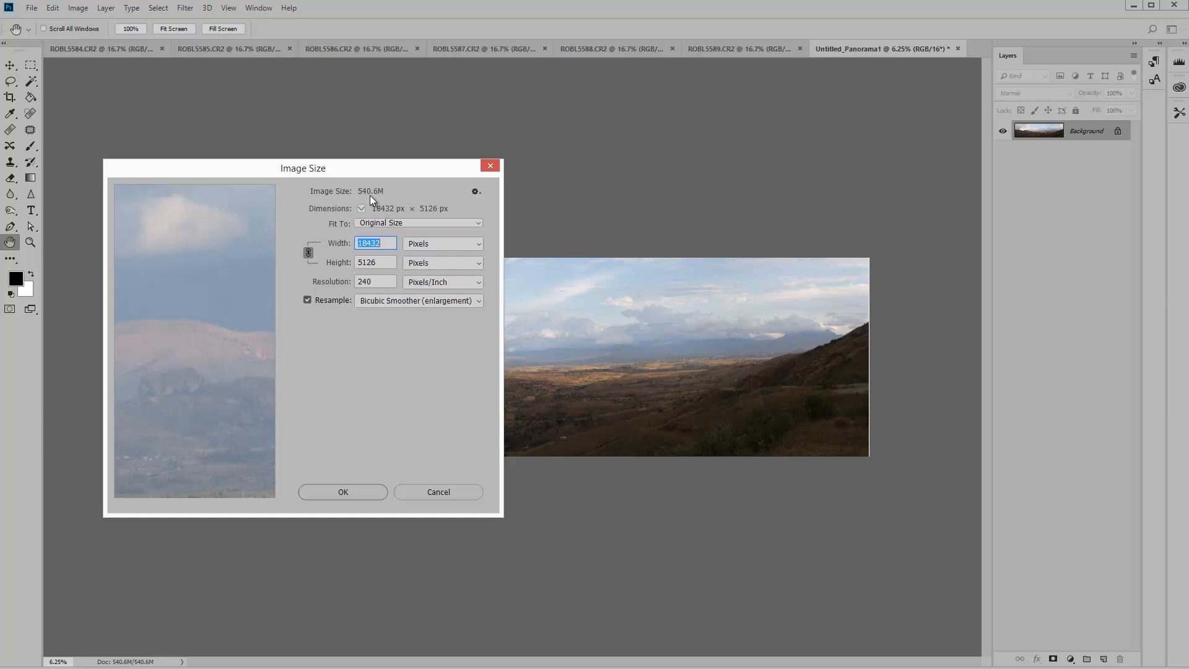
{"action": "left_click", "coordinate": [442, 244]}
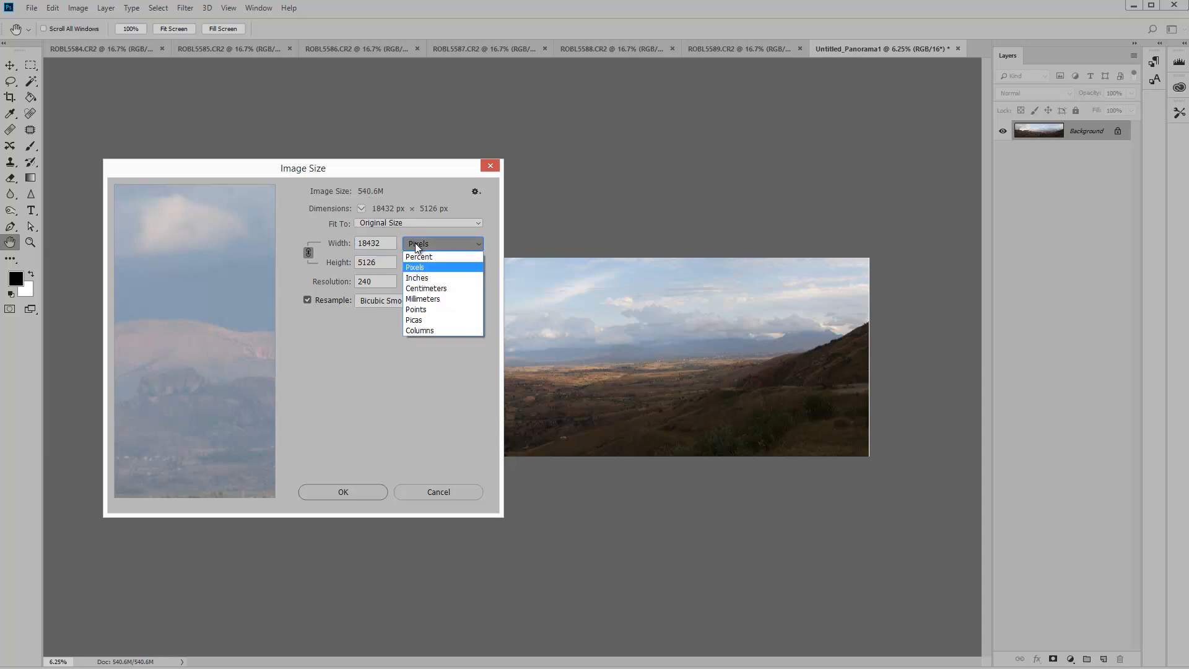
{"action": "left_click", "coordinate": [416, 278]}
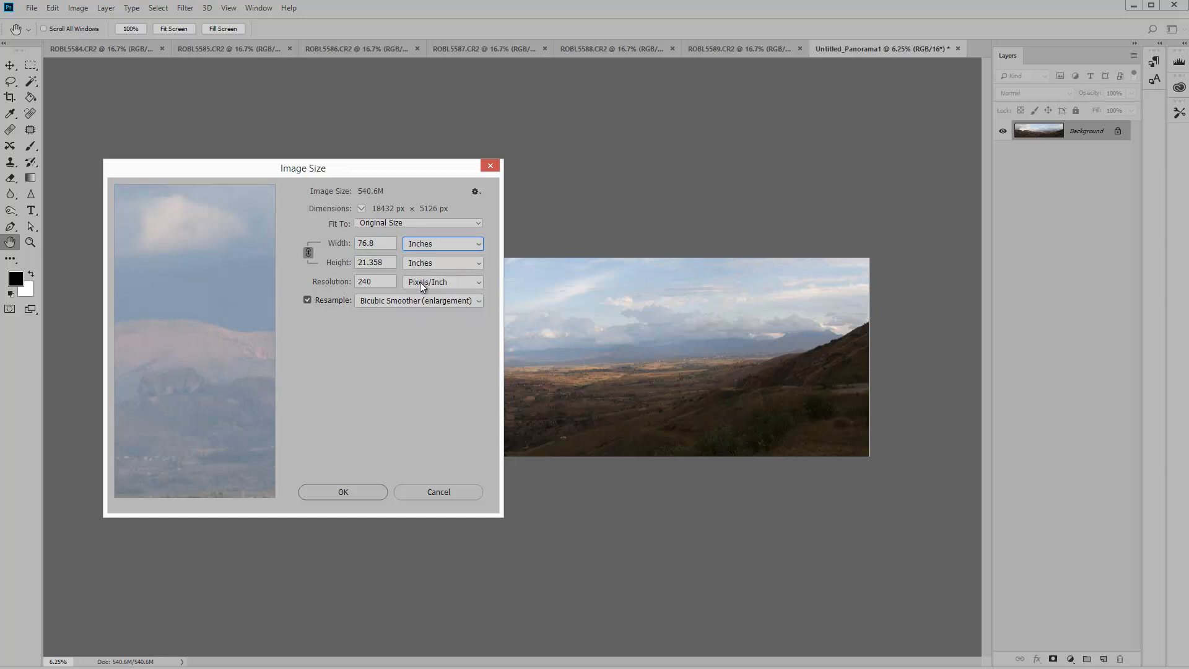
{"action": "left_click", "coordinate": [443, 243]}
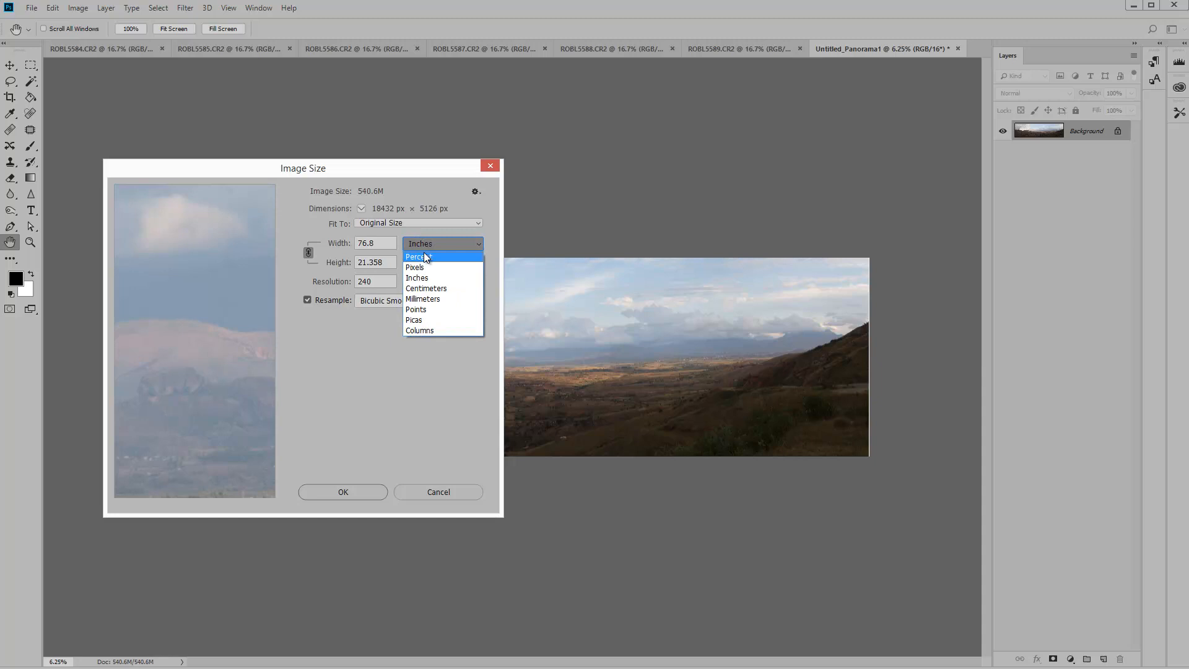
{"action": "left_click", "coordinate": [426, 288]}
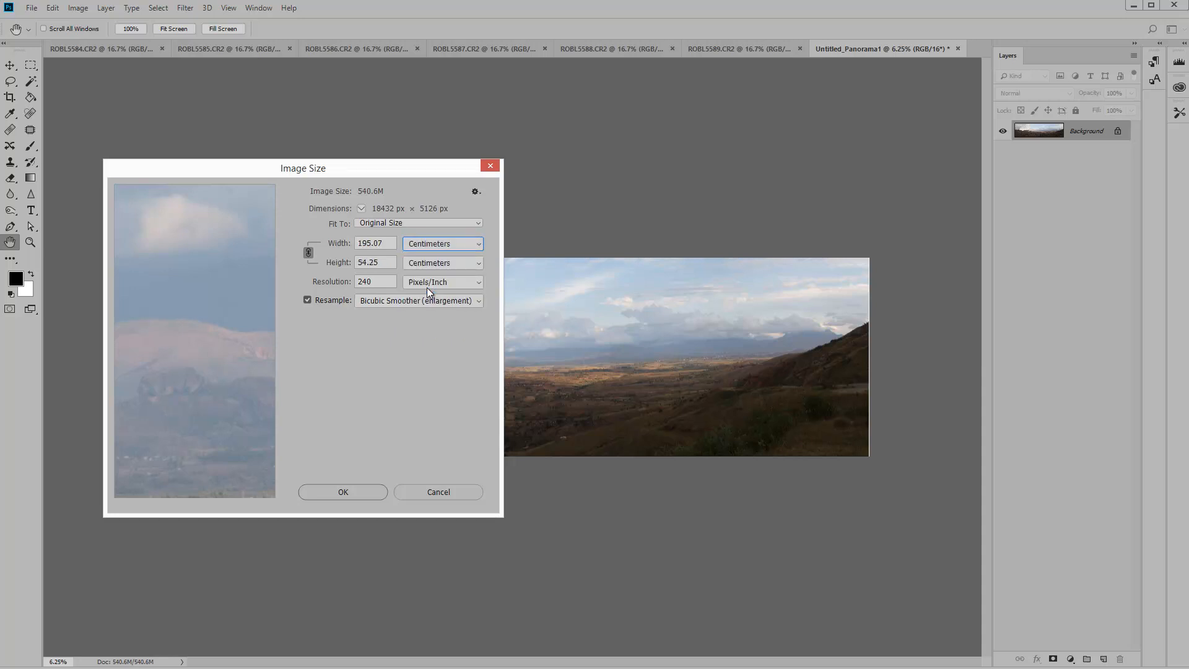
{"action": "mouse_move", "coordinate": [428, 281]}
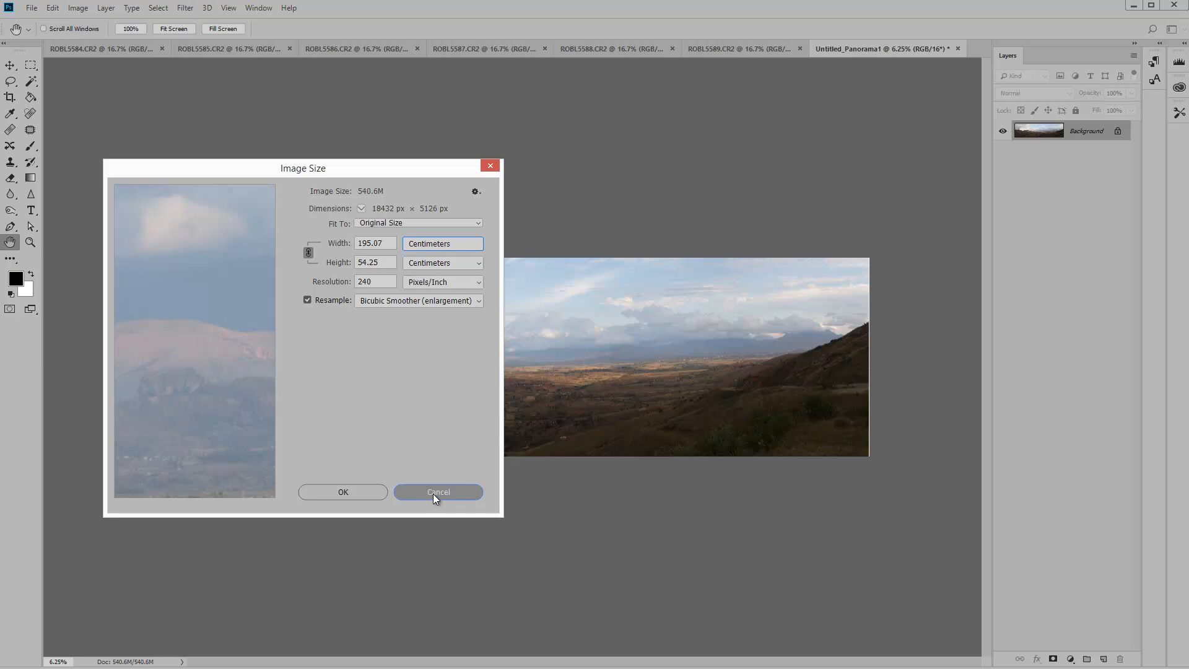
{"action": "left_click", "coordinate": [438, 491]}
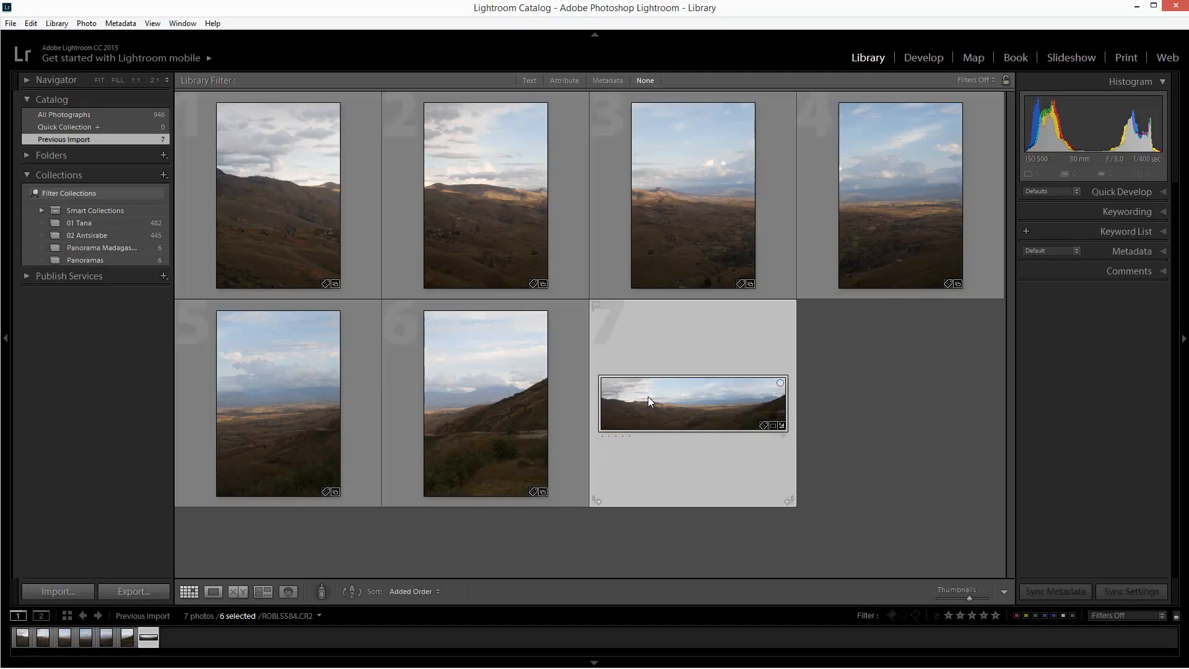
Enlarge the Lightroom panorama DNG in Loupe view for comparison.
{"action": "double_click", "coordinate": [691, 403]}
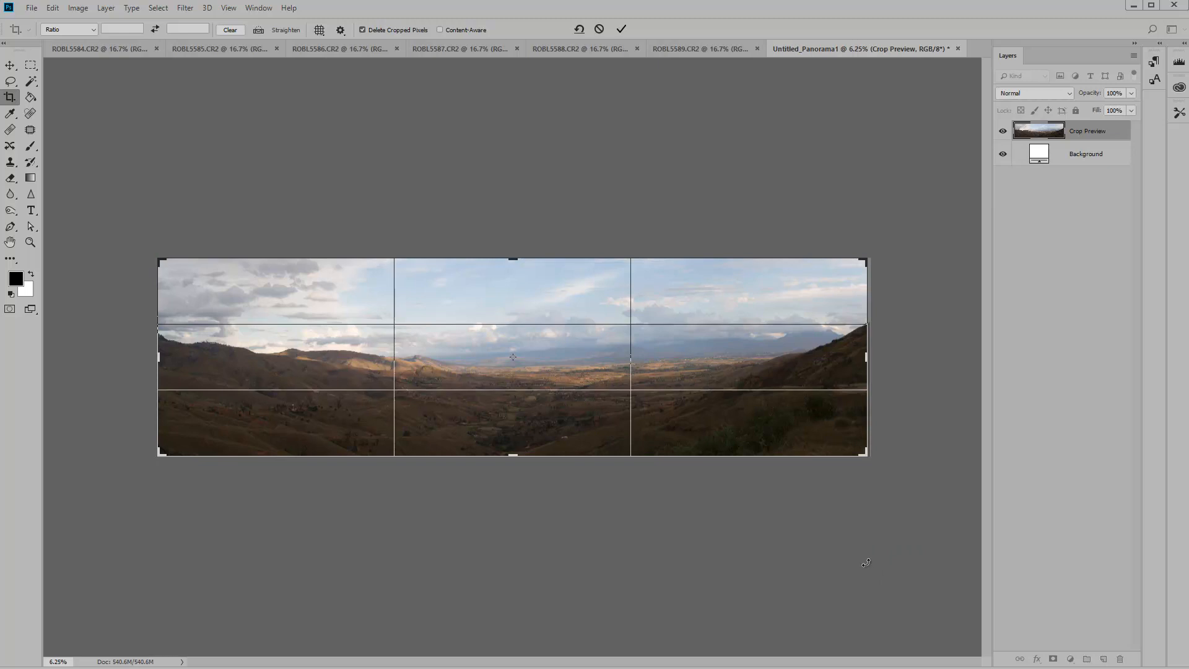
{"action": "left_click", "coordinate": [620, 29]}
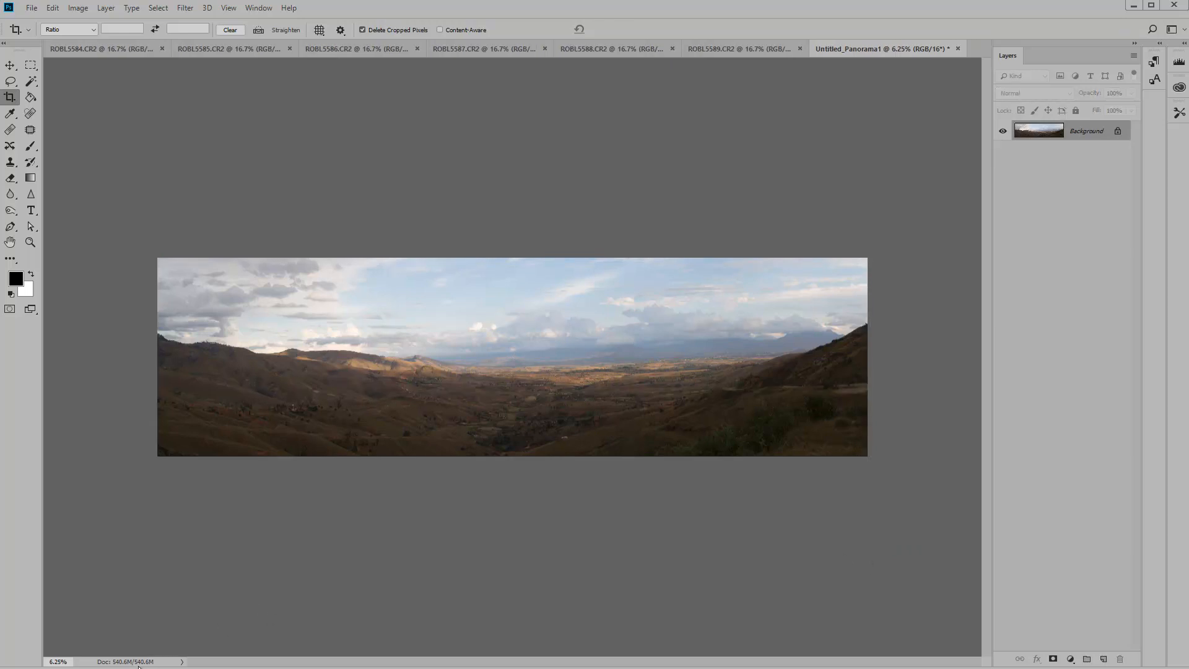